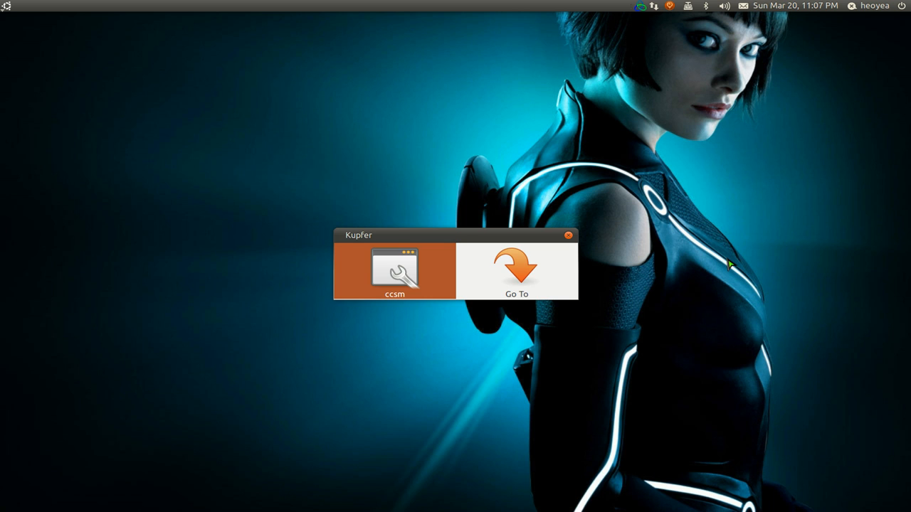
# - Launch CompizConfig Settings Manager from the ccsm result in Kupfer
pyautogui.click(400, 271)
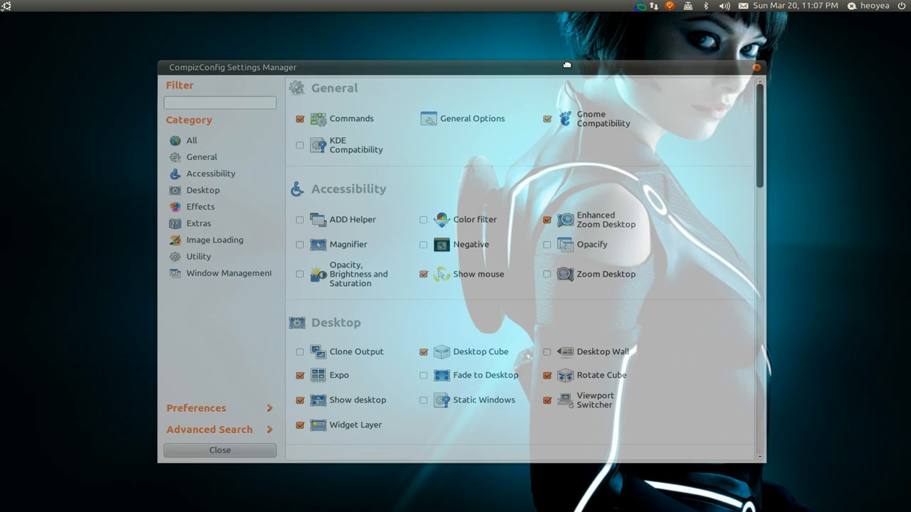
pyautogui.scroll(-3)
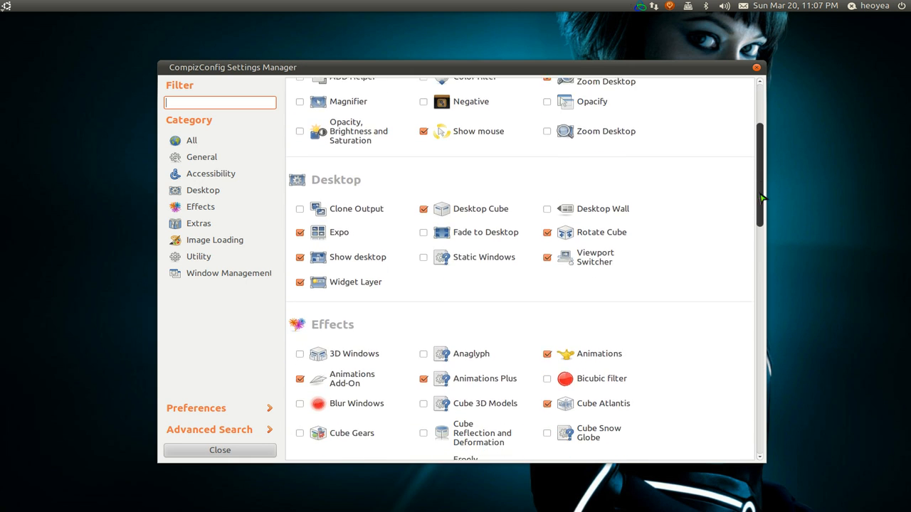
pyautogui.scroll(-3)
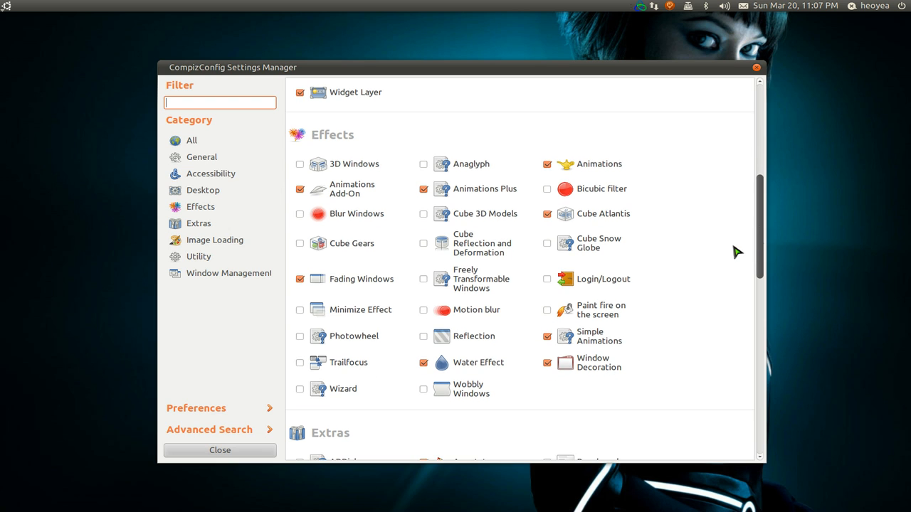
pyautogui.moveTo(673, 236)
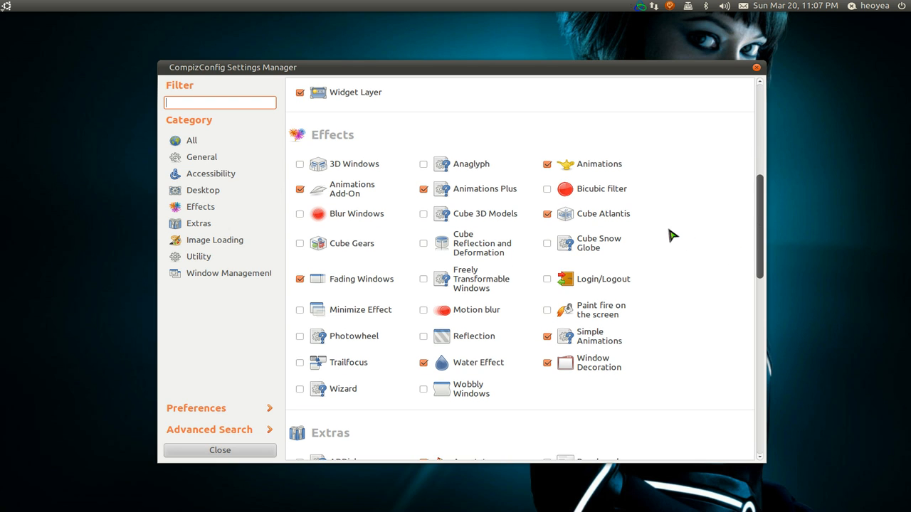
pyautogui.moveTo(589, 221)
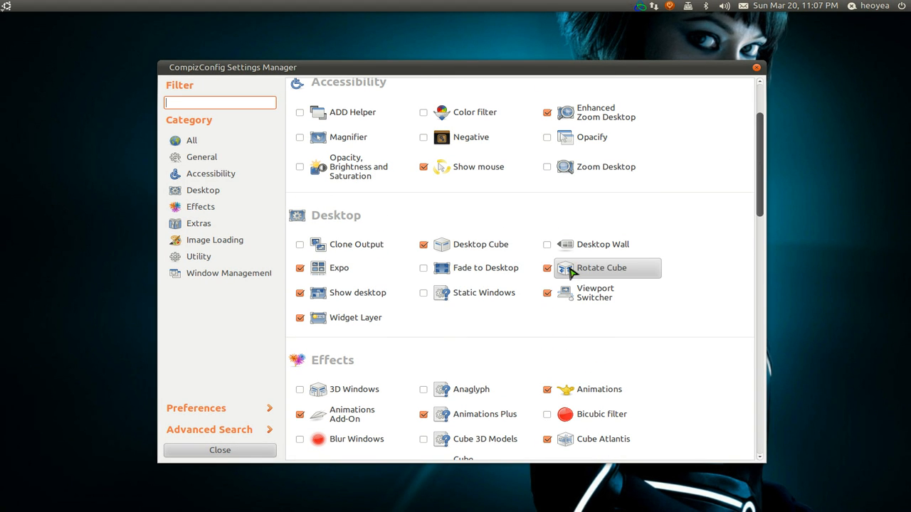
pyautogui.moveTo(702, 276)
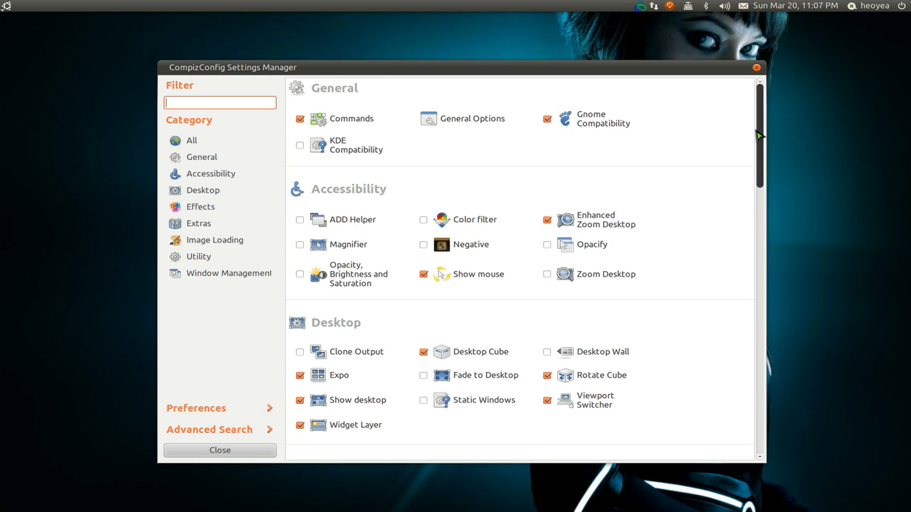
pyautogui.moveTo(505, 152)
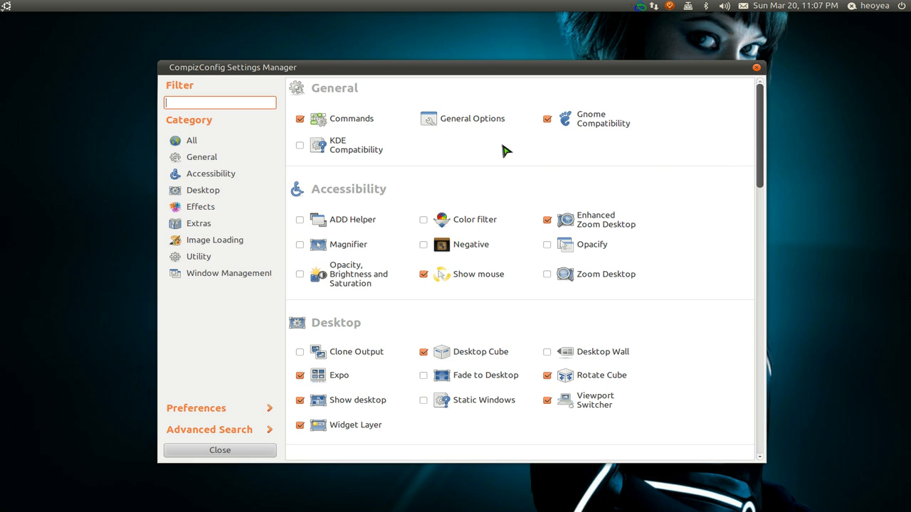
pyautogui.moveTo(473, 123)
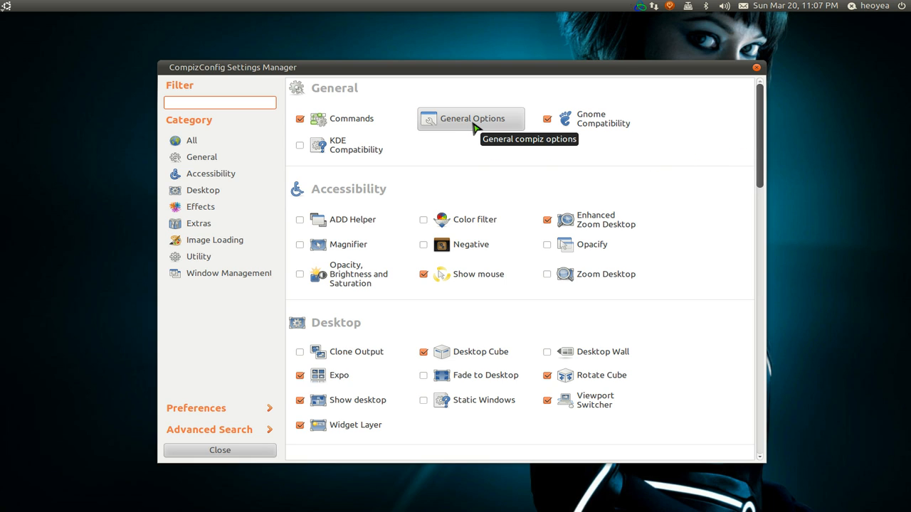
# - Open General Options at the Desktop Size tab, showing horizontal 3, vertical 1
pyautogui.click(469, 118)
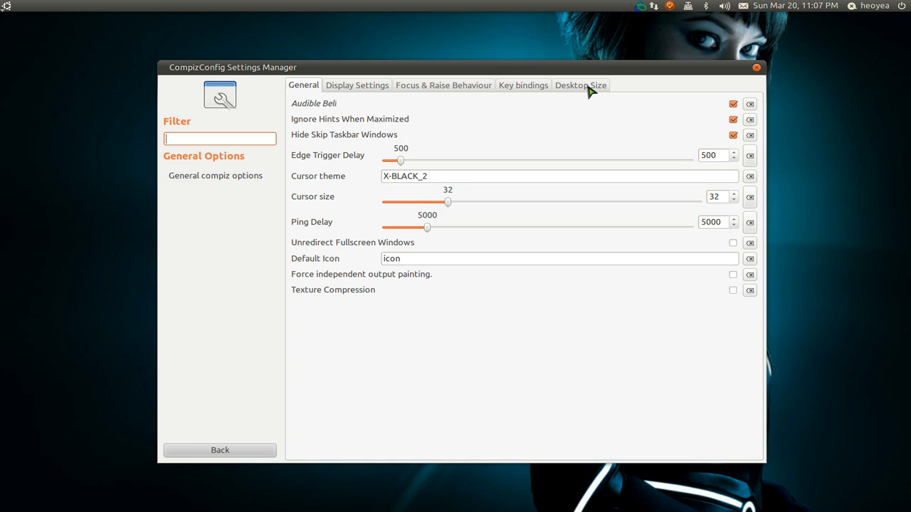
pyautogui.click(580, 85)
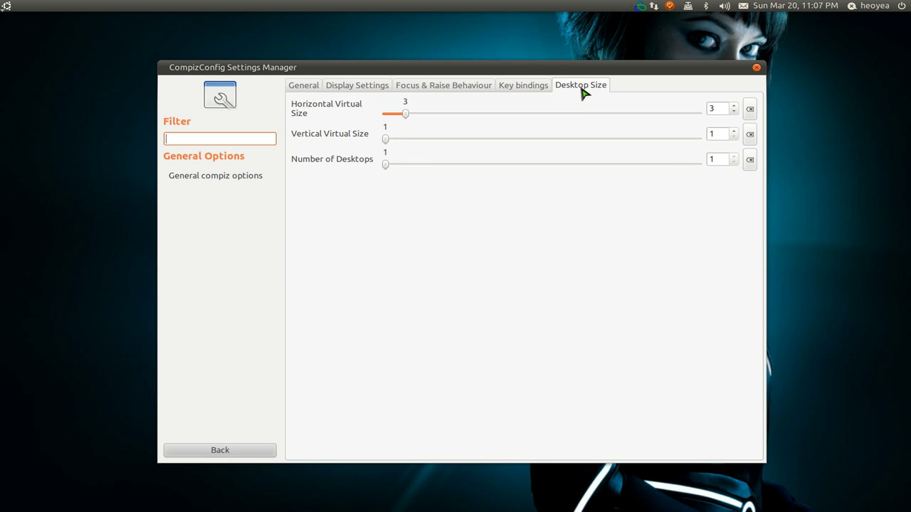
pyautogui.moveTo(446, 136)
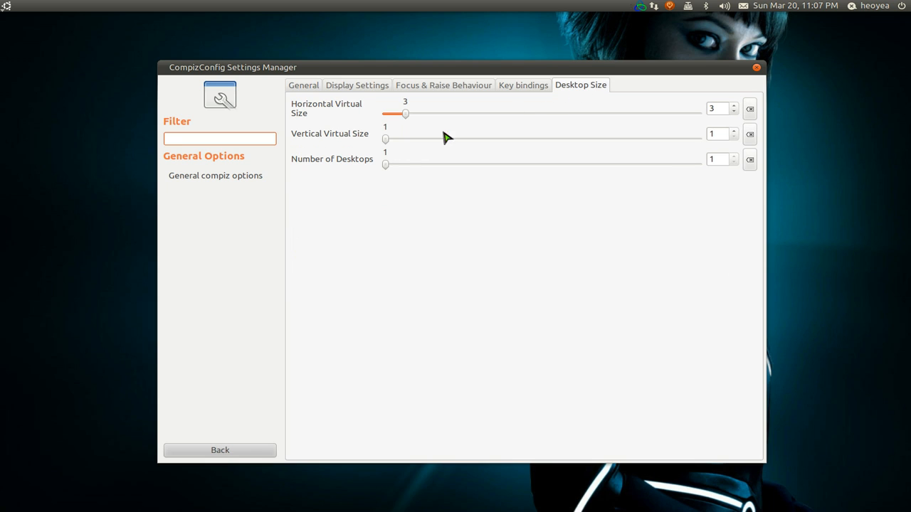
pyautogui.moveTo(384, 142)
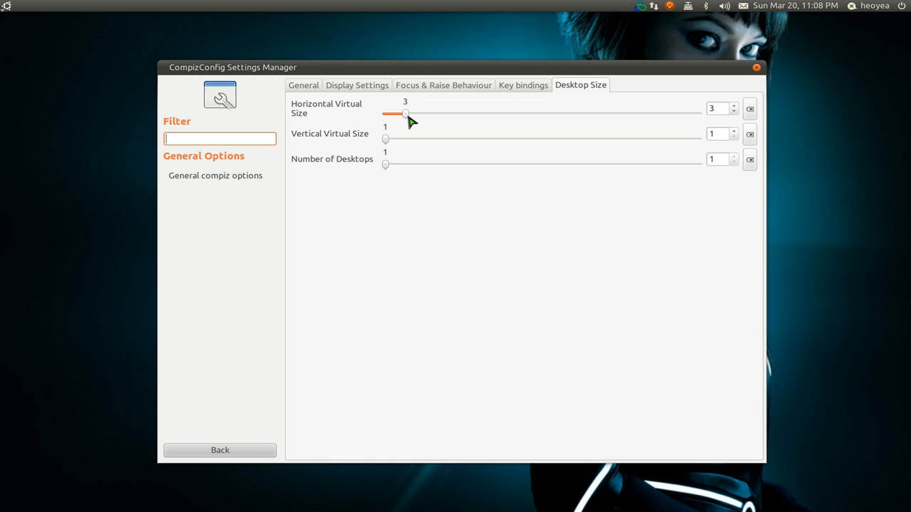
pyautogui.moveTo(809, 269)
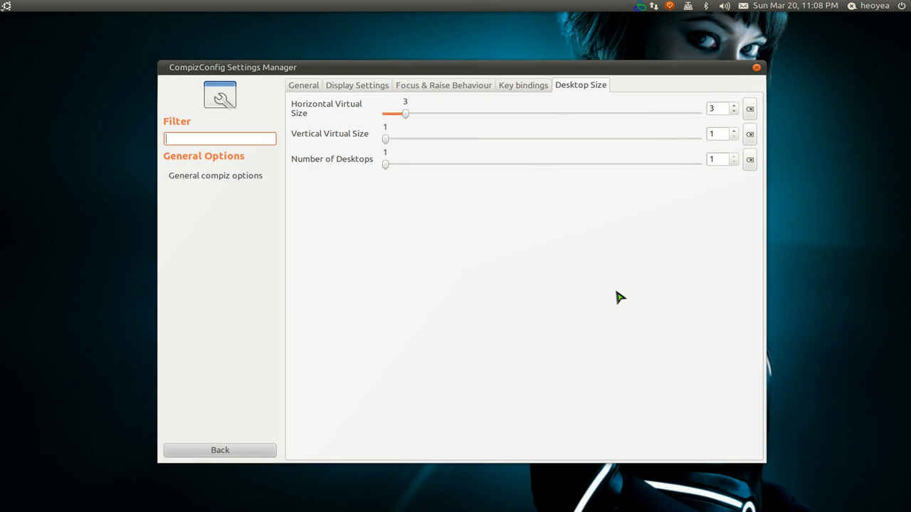
pyautogui.moveTo(292, 385)
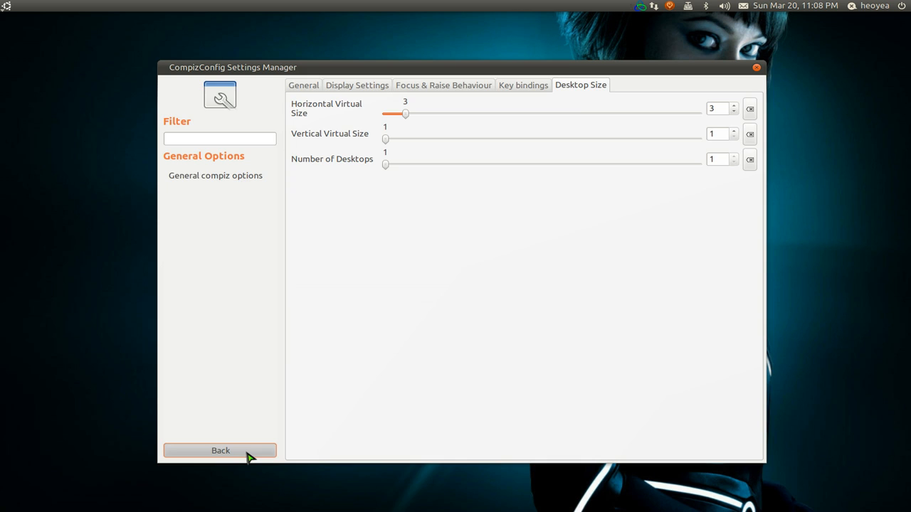
# - Return to the plugin list and scroll down to the Desktop and Effects sections
pyautogui.click(220, 451)
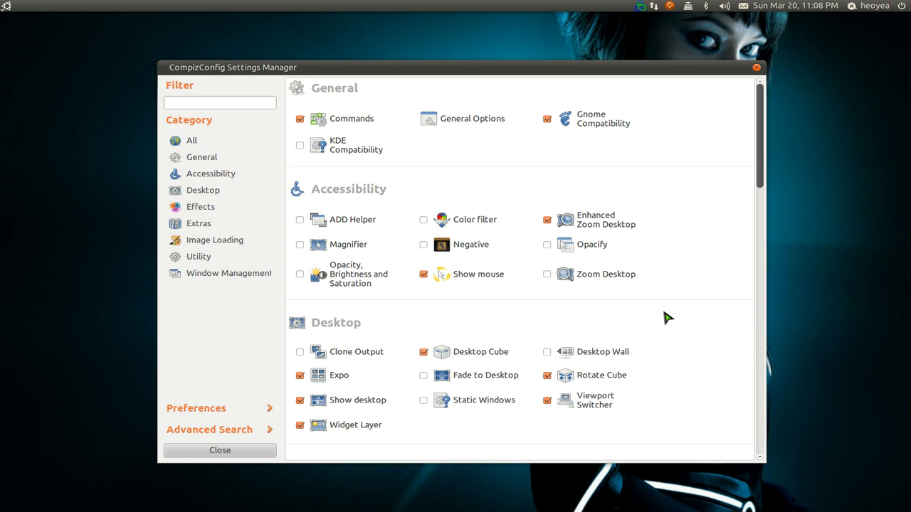
pyautogui.moveTo(764, 173)
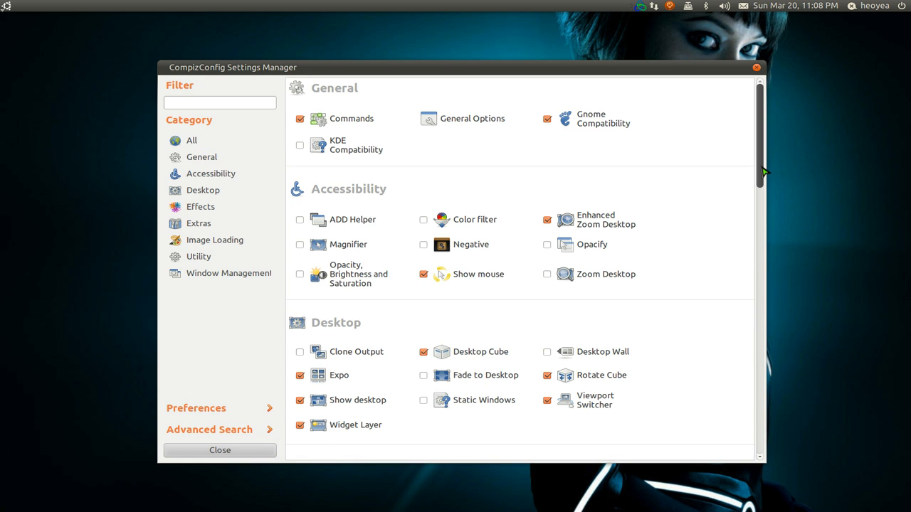
pyautogui.scroll(-3)
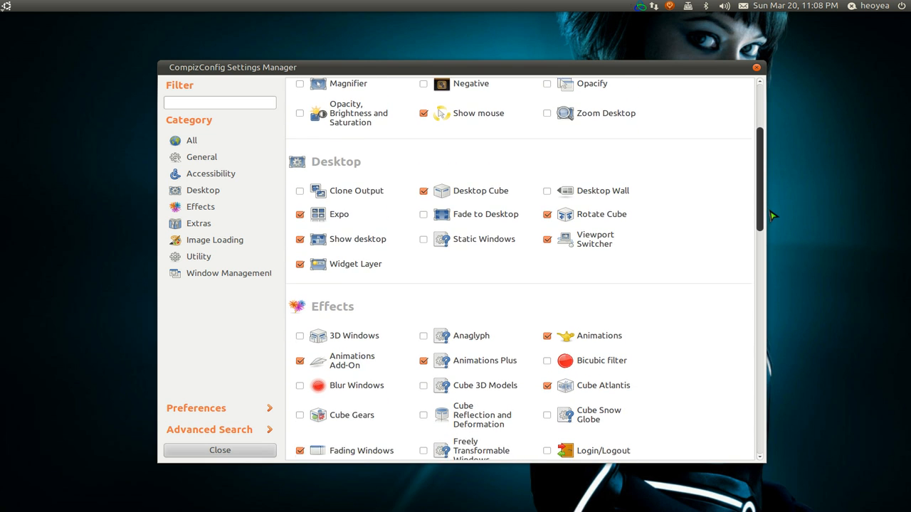
pyautogui.scroll(-3)
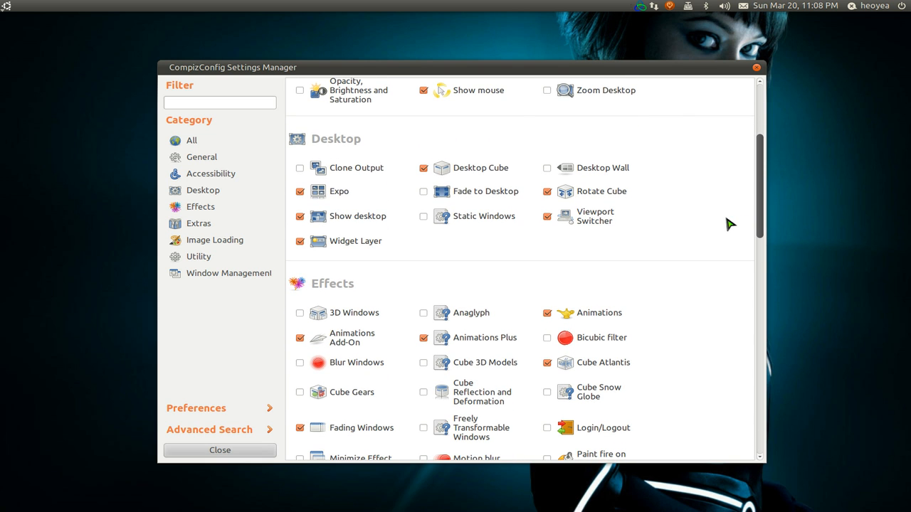
pyautogui.moveTo(656, 203)
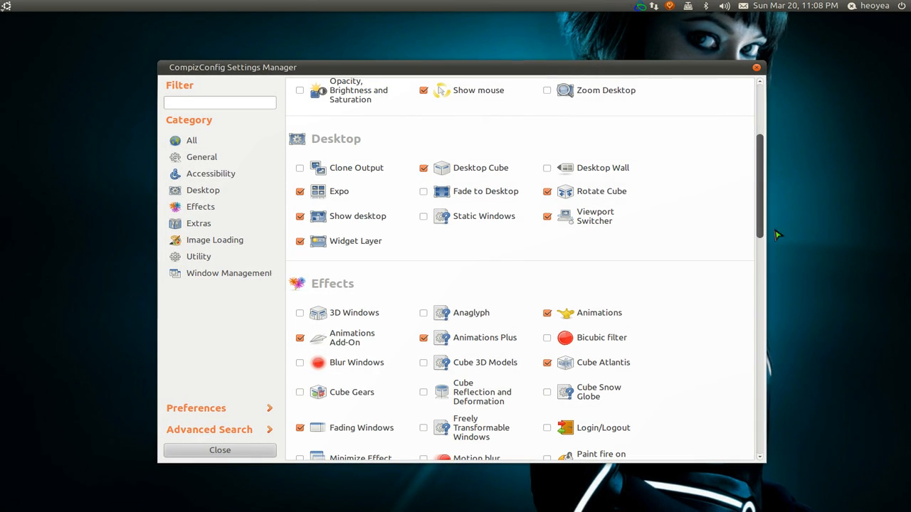
pyautogui.moveTo(612, 196)
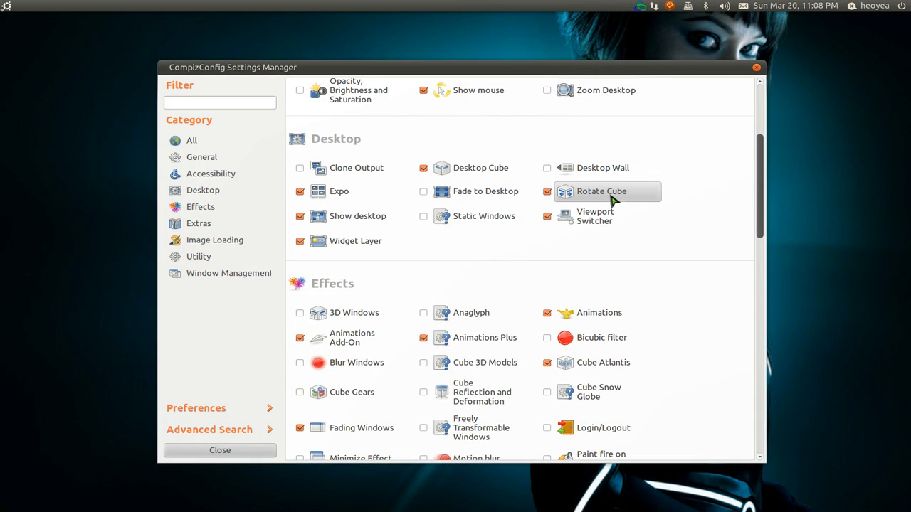
# - Open Rotate Cube and drag its Zoom slider up to about 0.6004
pyautogui.click(600, 191)
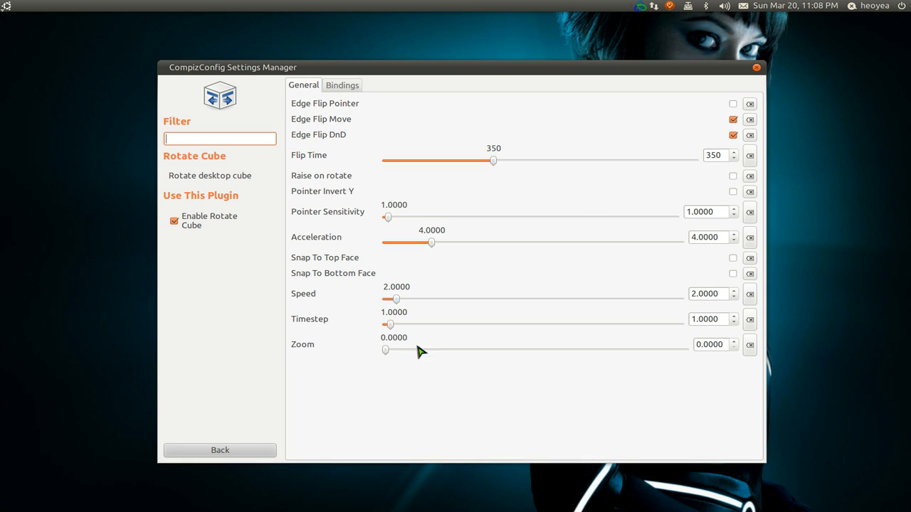
pyautogui.moveTo(385, 350); pyautogui.dragTo(427, 350)
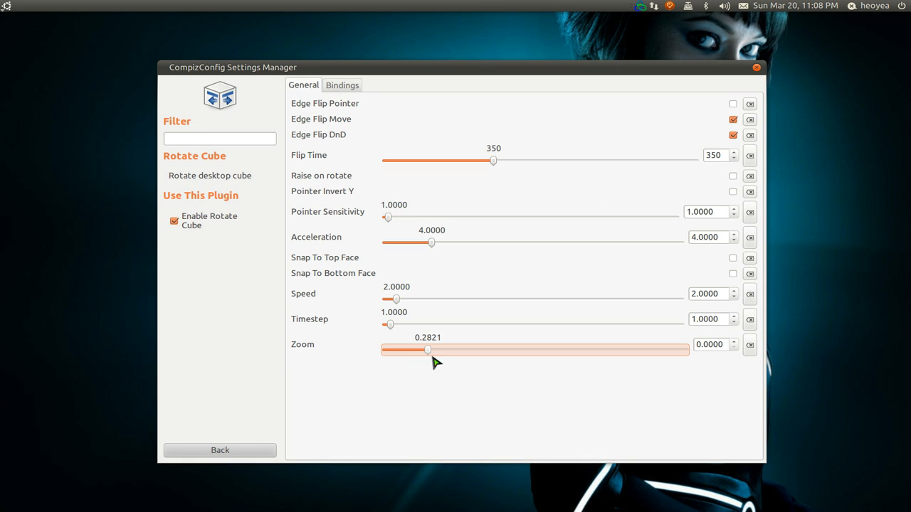
pyautogui.moveTo(427, 350); pyautogui.dragTo(475, 350)
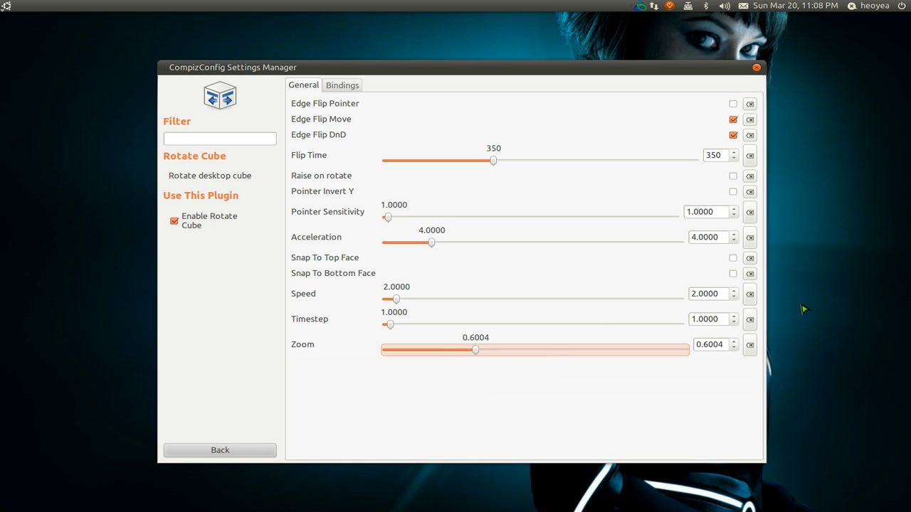
pyautogui.moveTo(819, 260)
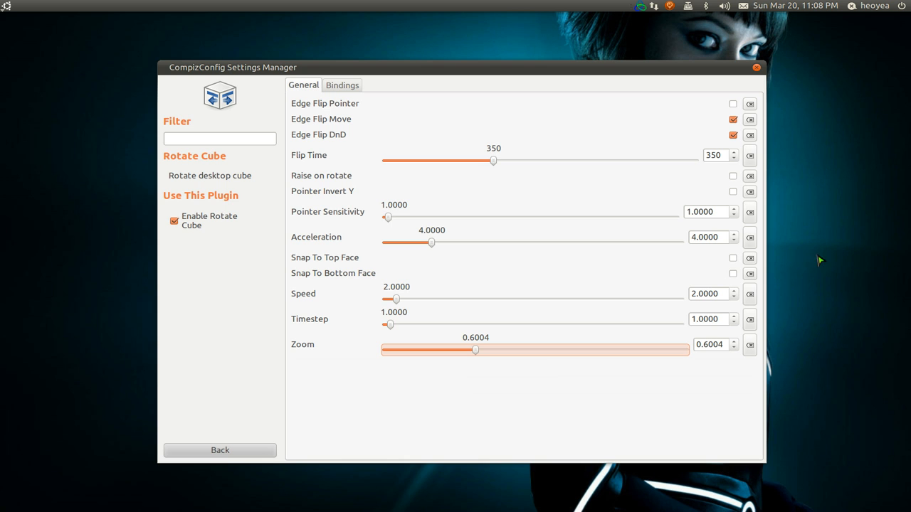
pyautogui.moveTo(817, 219)
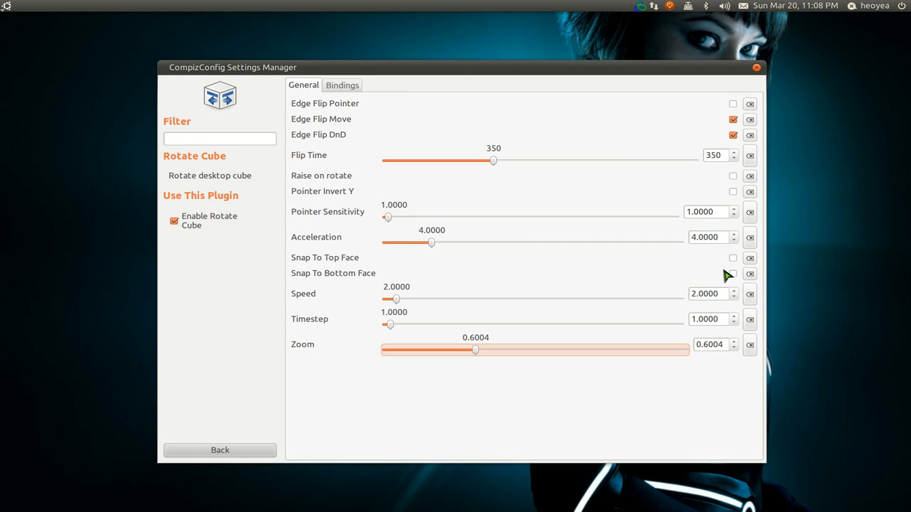
pyautogui.moveTo(832, 248)
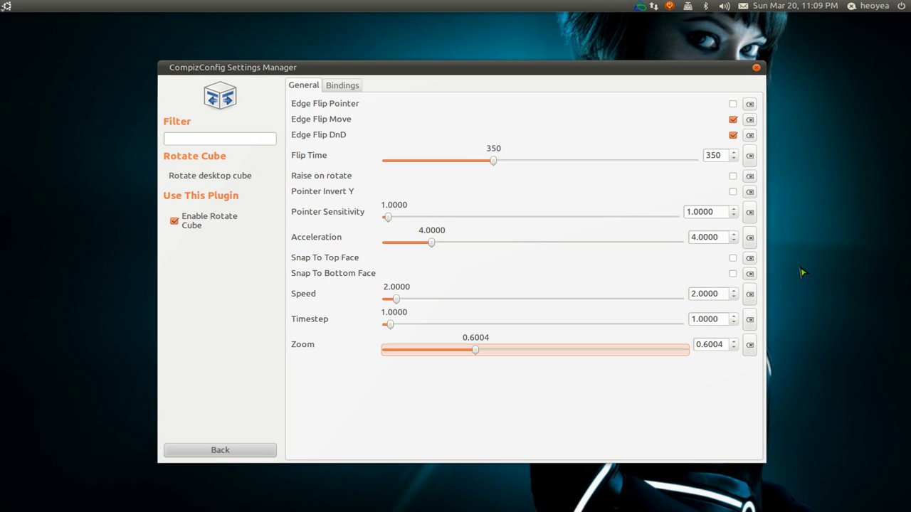
pyautogui.moveTo(746, 213)
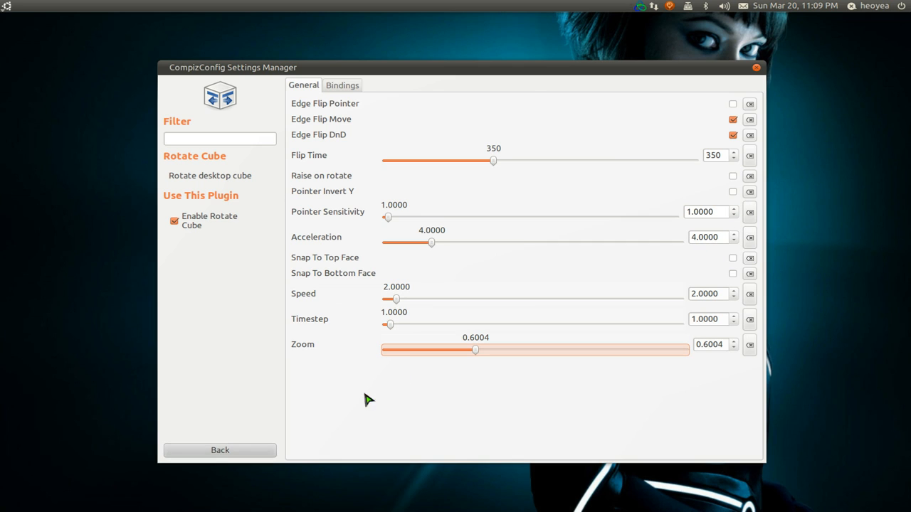
# - Go back from the Rotate Cube settings to the full plugin list
pyautogui.click(220, 451)
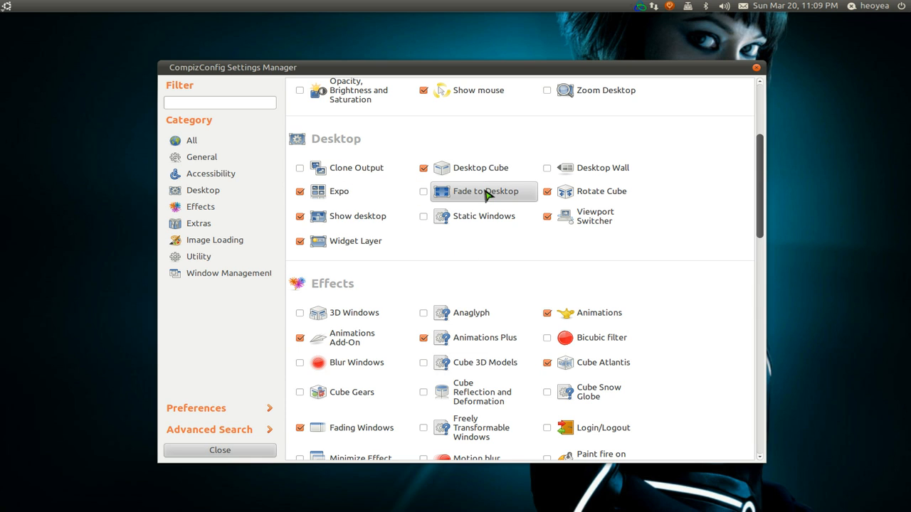
pyautogui.moveTo(492, 171)
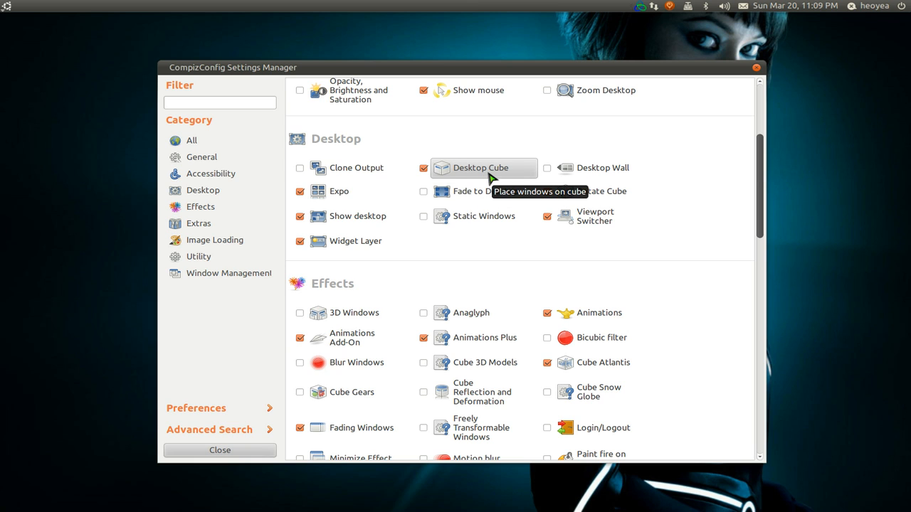
# - Open Desktop Cube's Appearance tab and expand the Skydome section
pyautogui.click(484, 167)
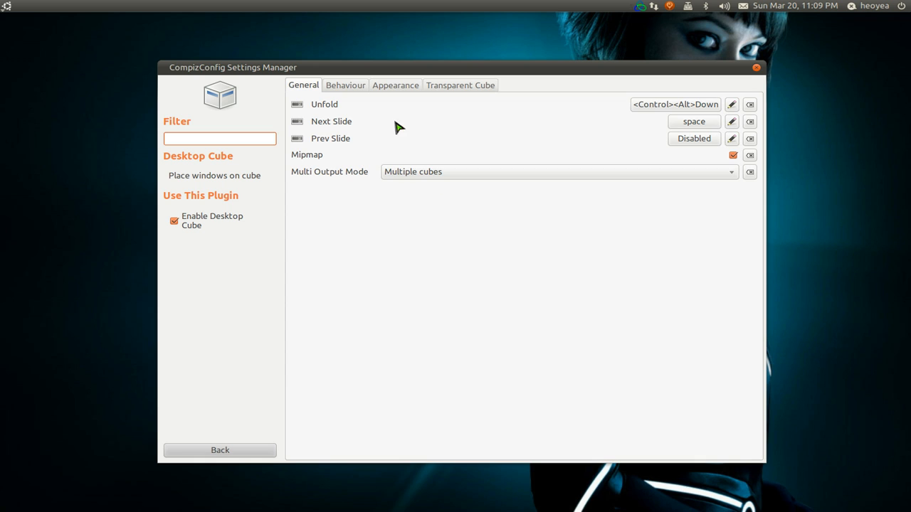
pyautogui.click(395, 85)
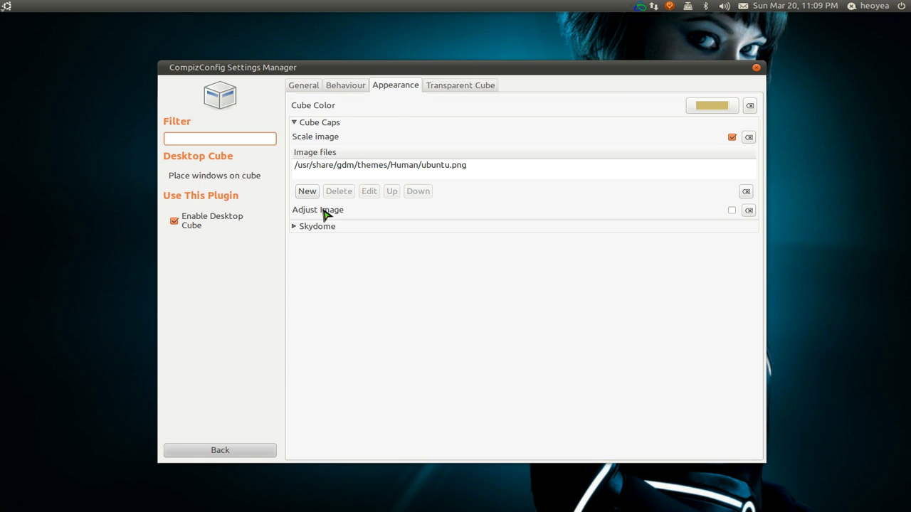
pyautogui.click(294, 226)
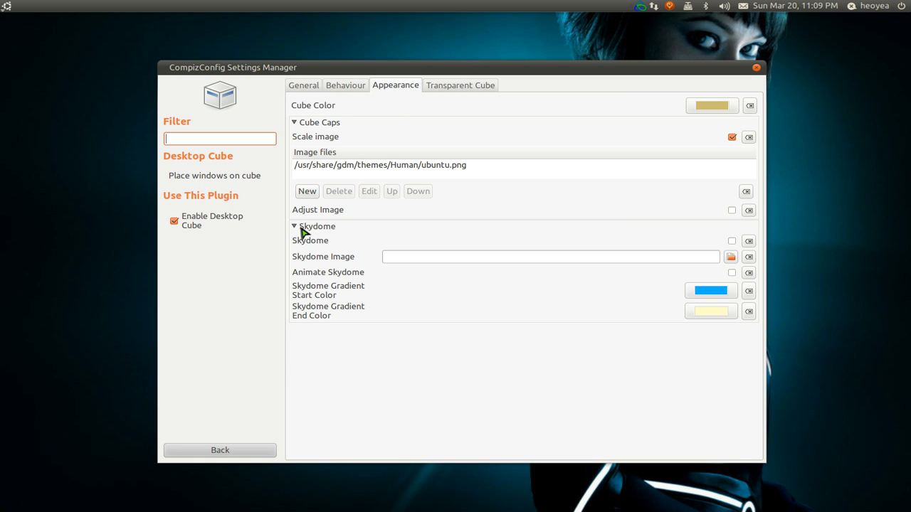
pyautogui.moveTo(708, 269)
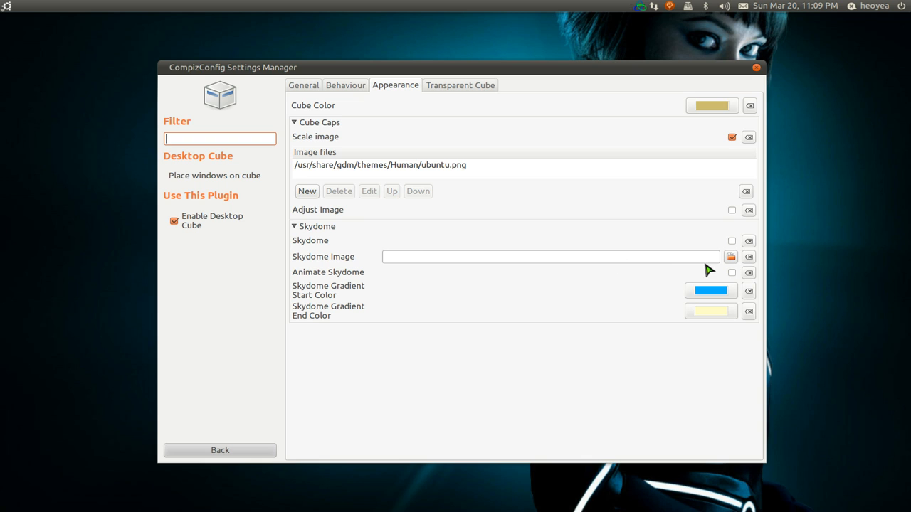
# - Choose wallpaper_benita_winckler_04_1600x1200.jpg from Pictures > Wallpaper_Keep as the skydome image
pyautogui.click(732, 257)
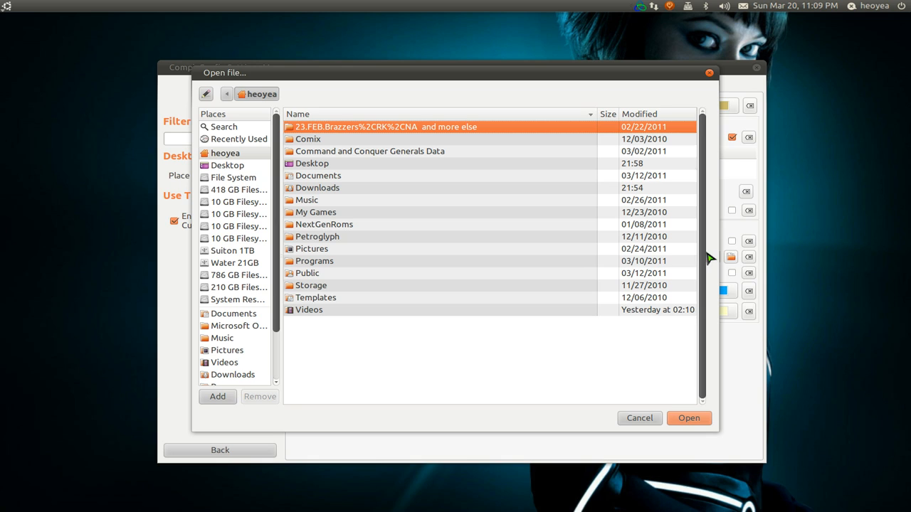
pyautogui.moveTo(590, 271)
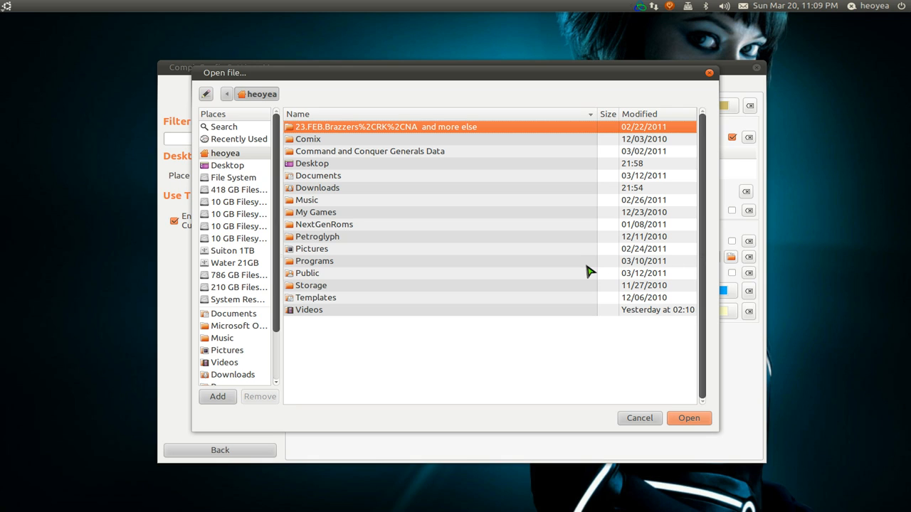
pyautogui.moveTo(451, 270)
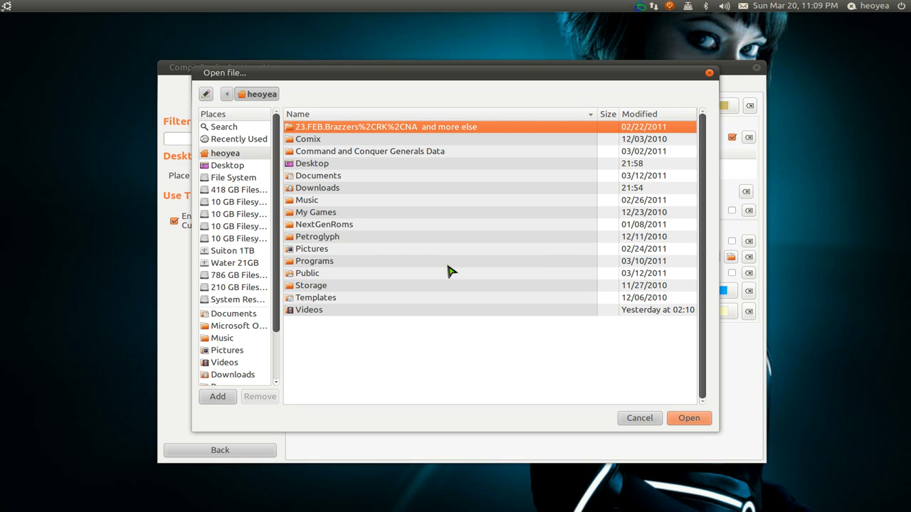
pyautogui.doubleClick(309, 248)
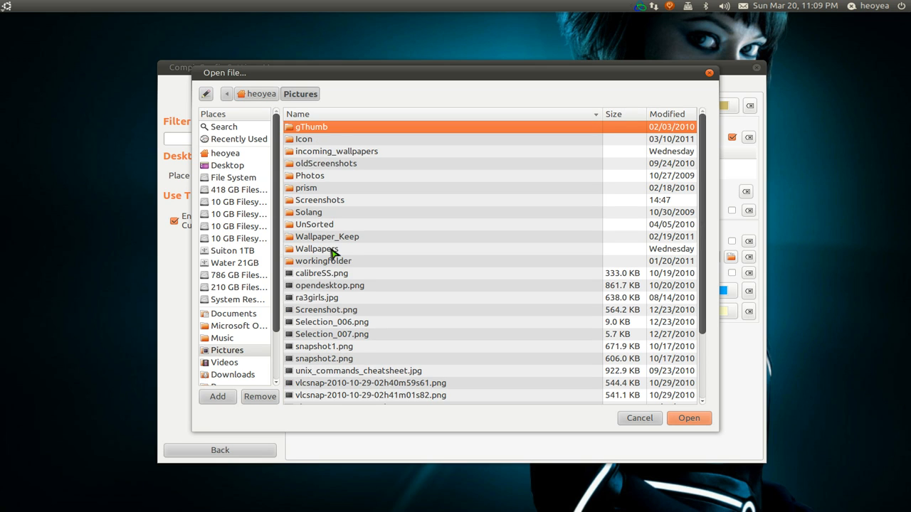
pyautogui.moveTo(350, 242)
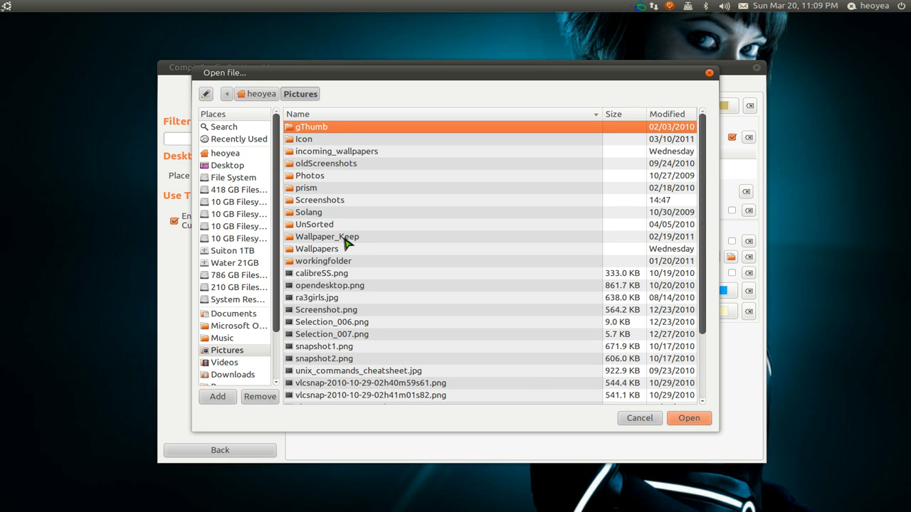
pyautogui.doubleClick(327, 236)
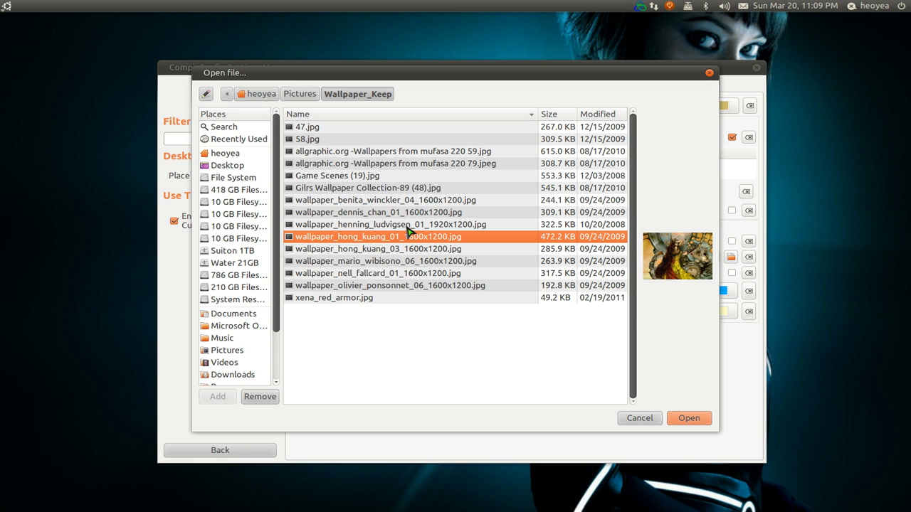
pyautogui.click(397, 200)
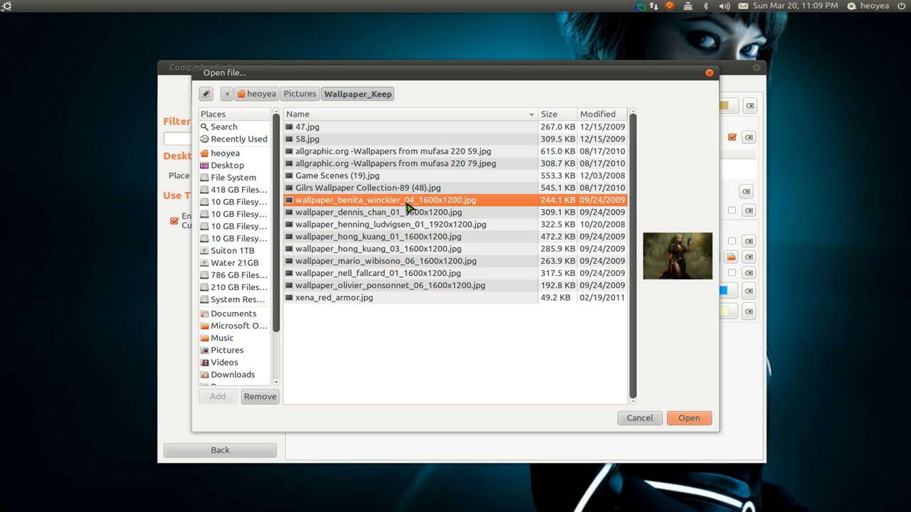
pyautogui.click(689, 418)
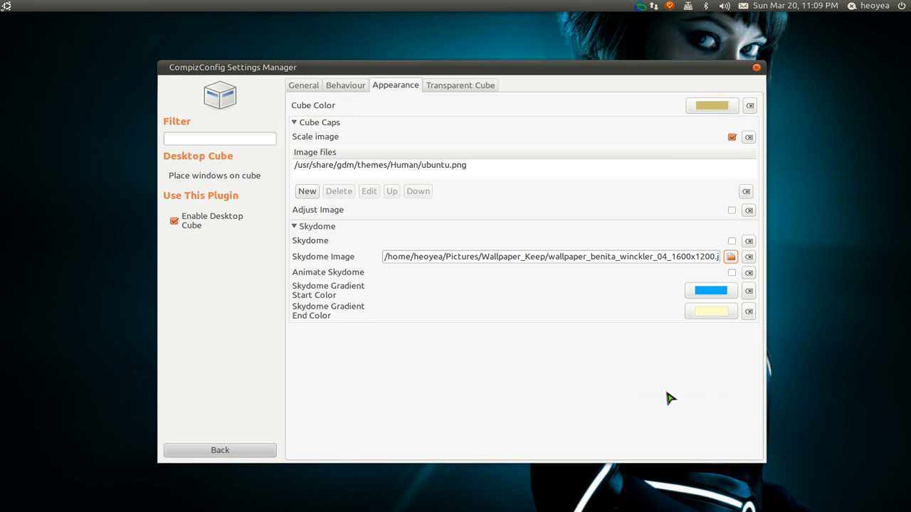
pyautogui.moveTo(538, 253)
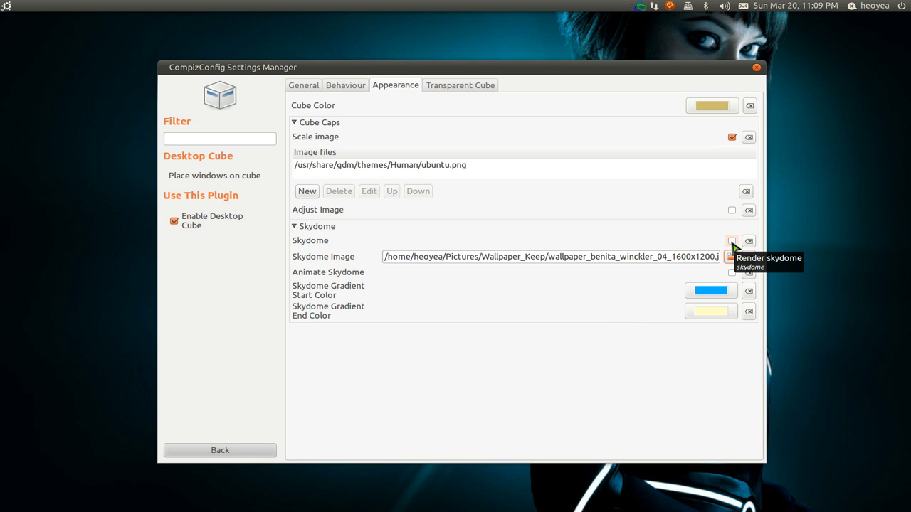
# - Tick the Desktop Cube Skydome checkbox so the skydome is rendered
pyautogui.click(732, 240)
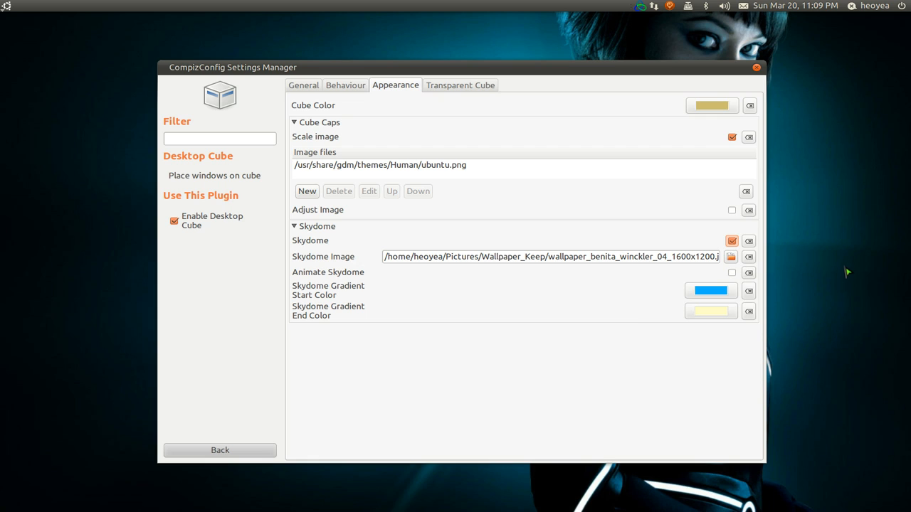
pyautogui.moveTo(848, 271)
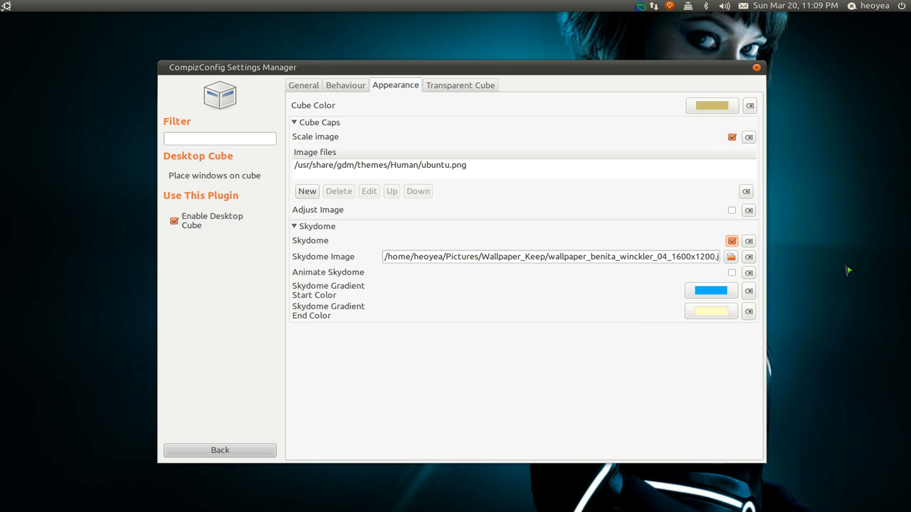
pyautogui.moveTo(864, 264)
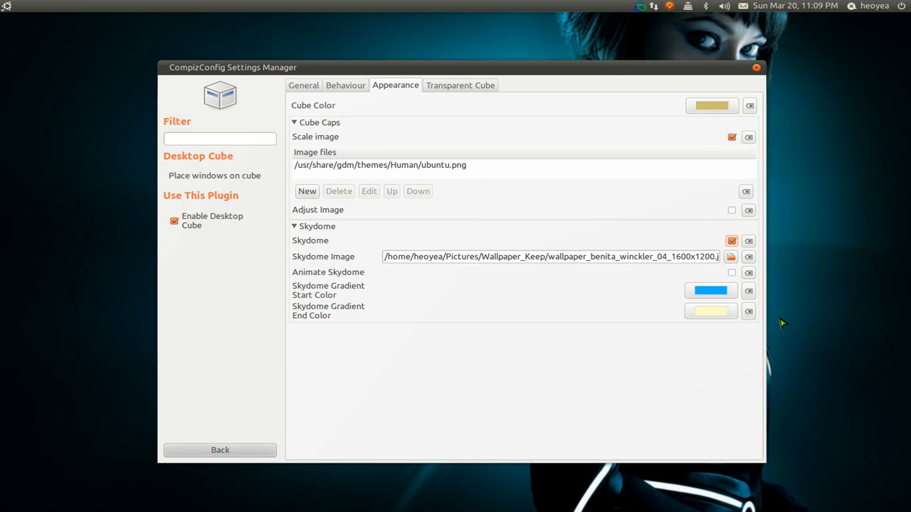
pyautogui.moveTo(555, 247)
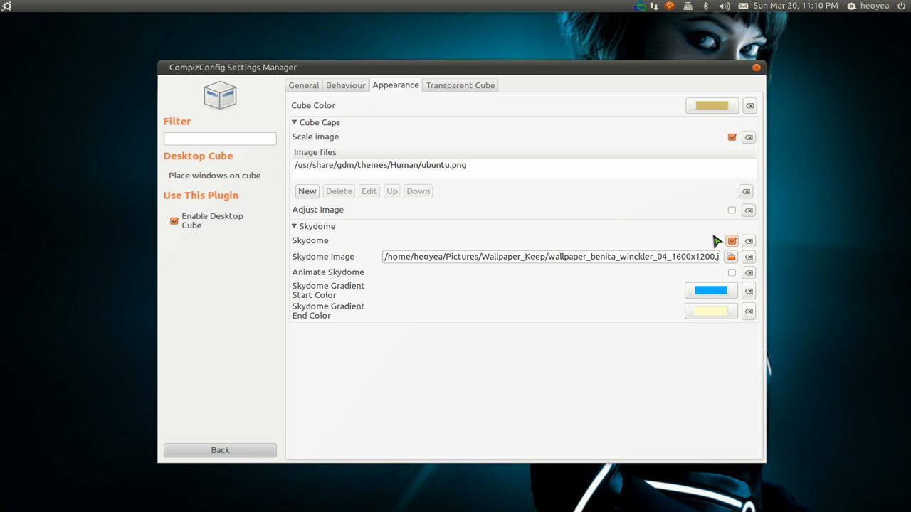
pyautogui.moveTo(753, 244)
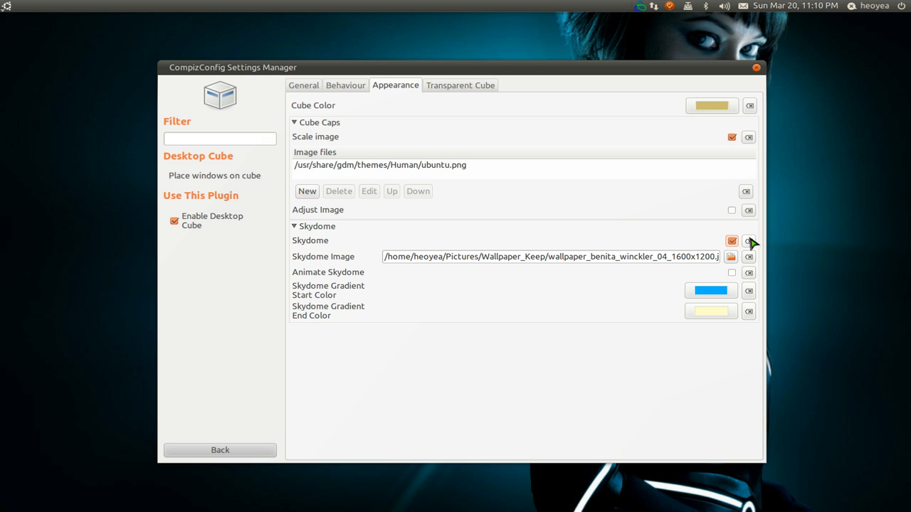
pyautogui.moveTo(762, 249)
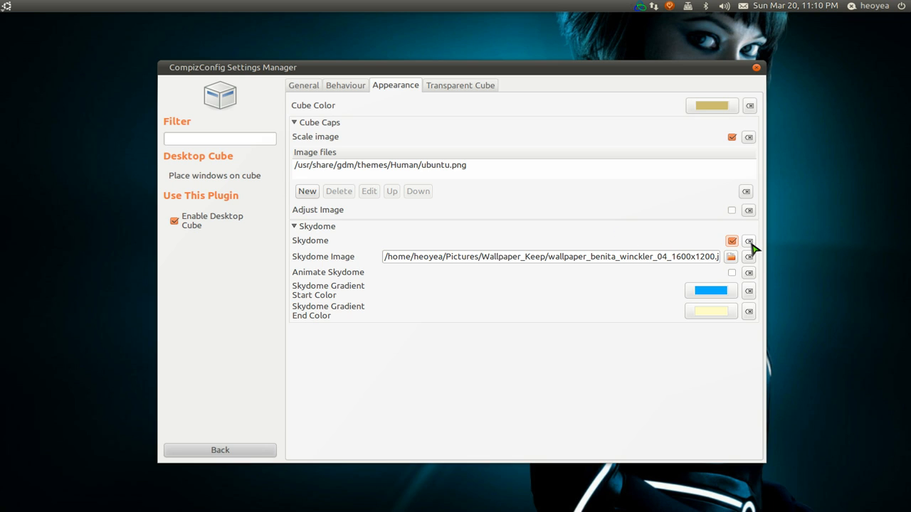
# - Reset the Skydome option and image to defaults and return to the plugin list
pyautogui.click(731, 241)
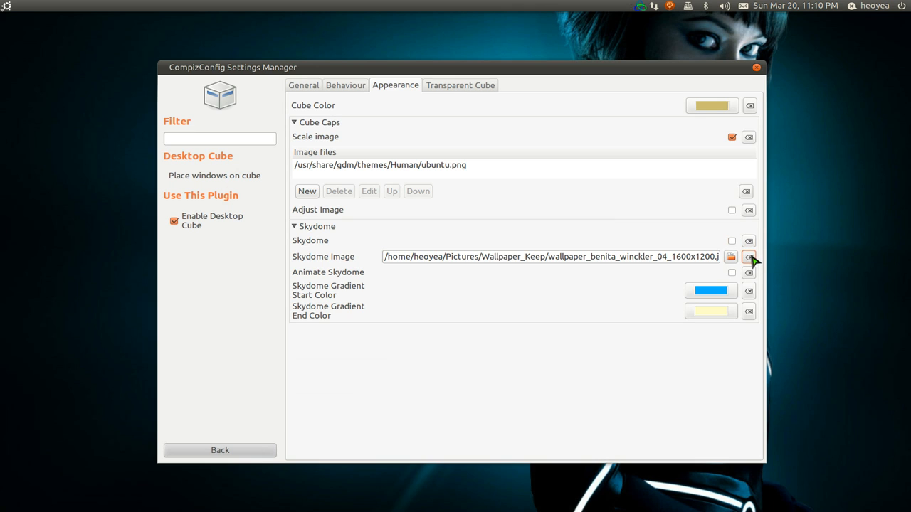
pyautogui.click(748, 256)
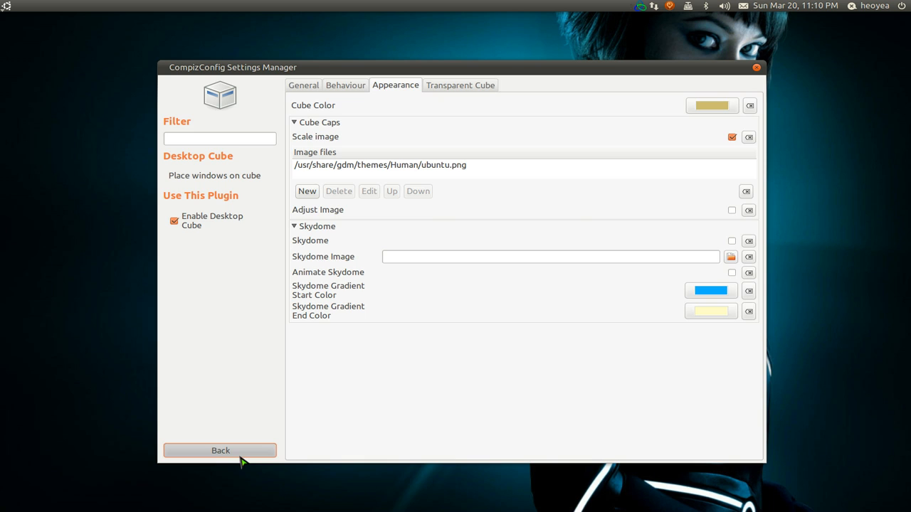
pyautogui.click(220, 451)
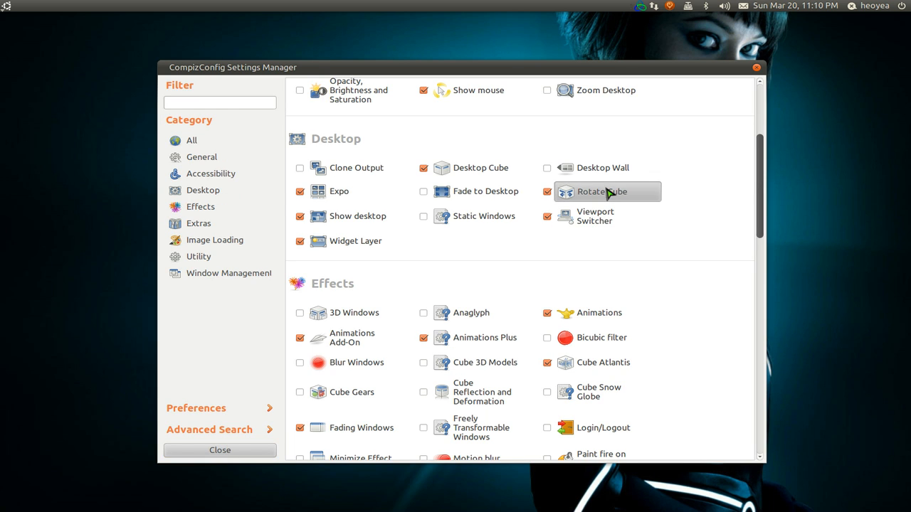
# - Revisit Rotate Cube, then scroll the plugin list down to the Effects section
pyautogui.click(602, 192)
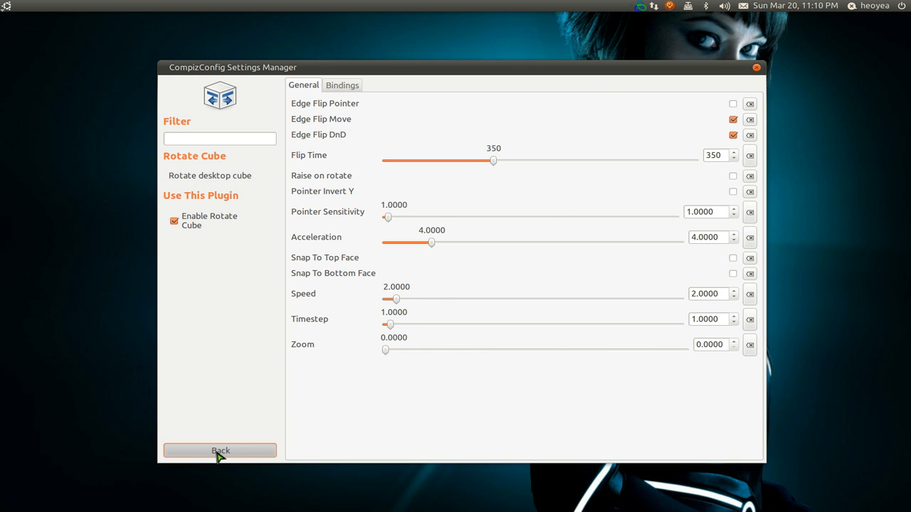
pyautogui.click(220, 451)
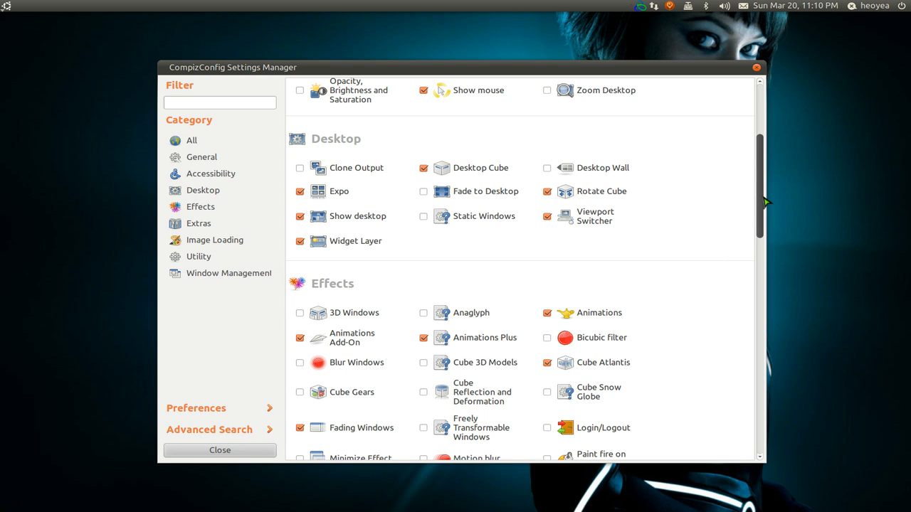
pyautogui.scroll(-3)
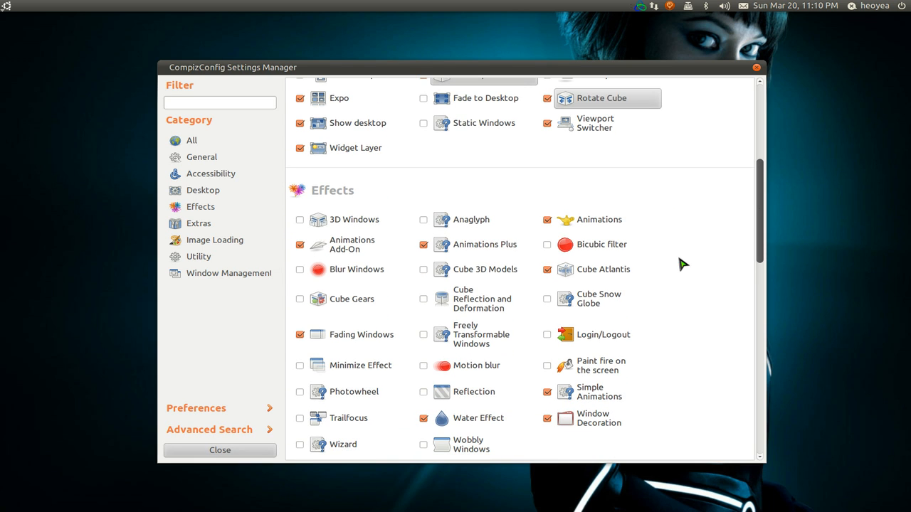
pyautogui.moveTo(616, 271)
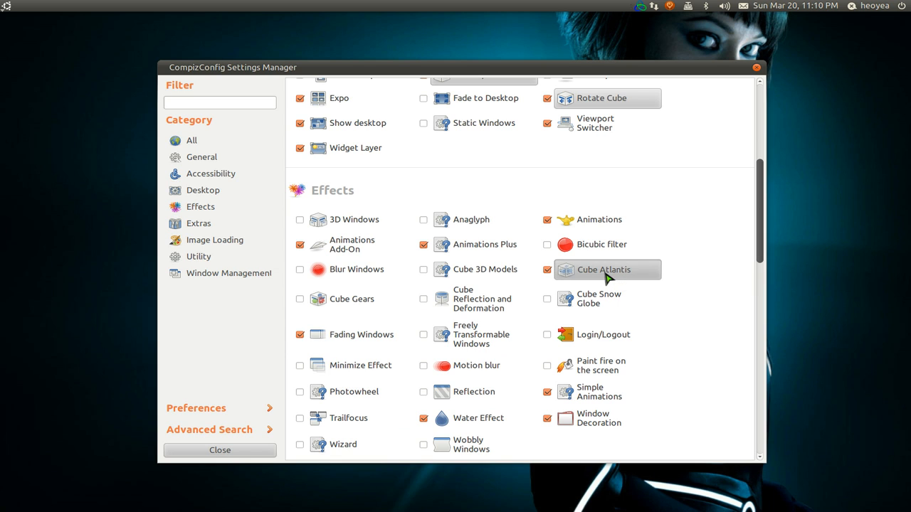
# - In Cube Atlantis, add a Shark creature entry with number 2 and magenta colour
pyautogui.click(603, 270)
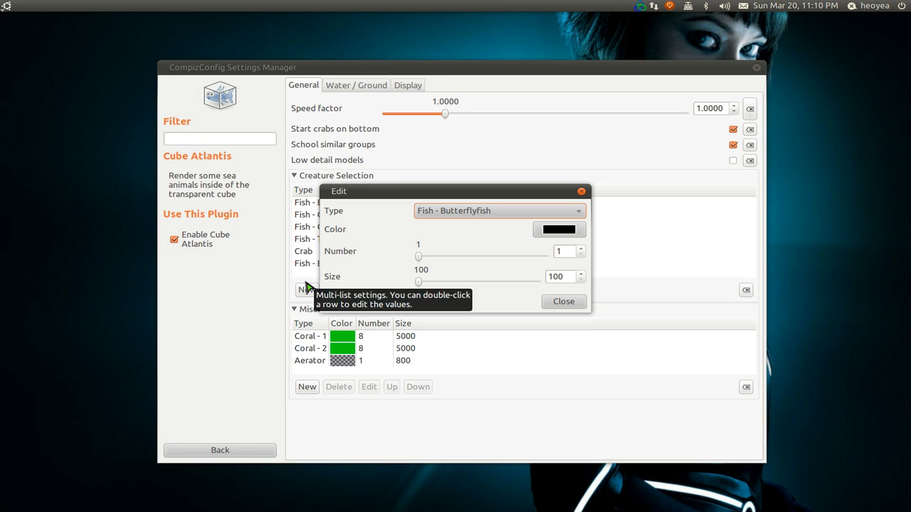
pyautogui.moveTo(501, 217)
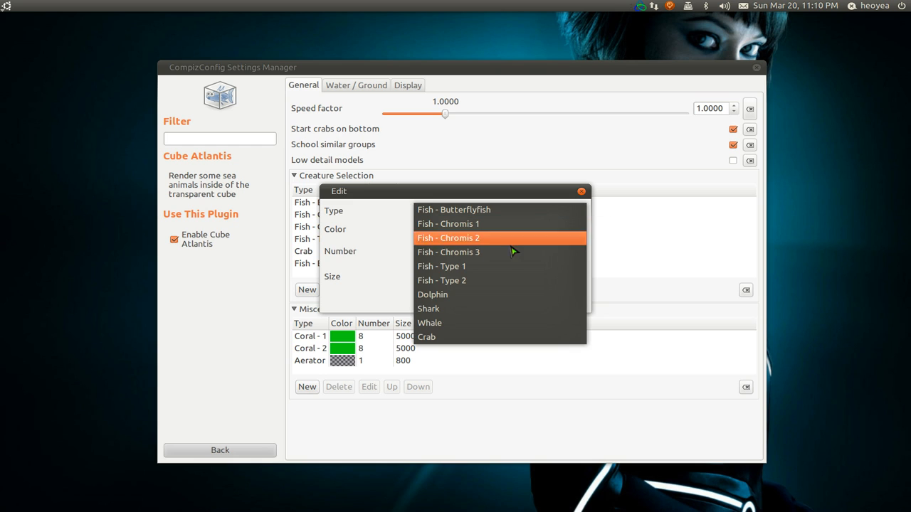
pyautogui.moveTo(496, 323)
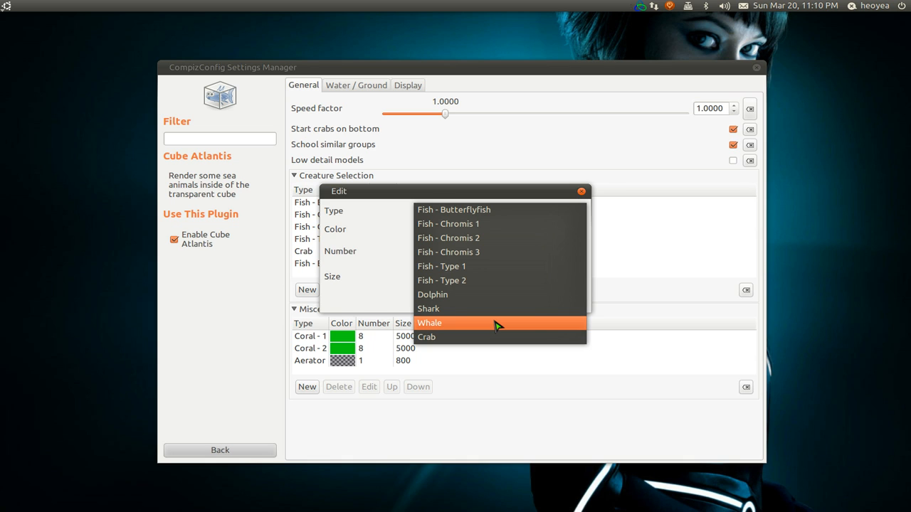
pyautogui.click(429, 309)
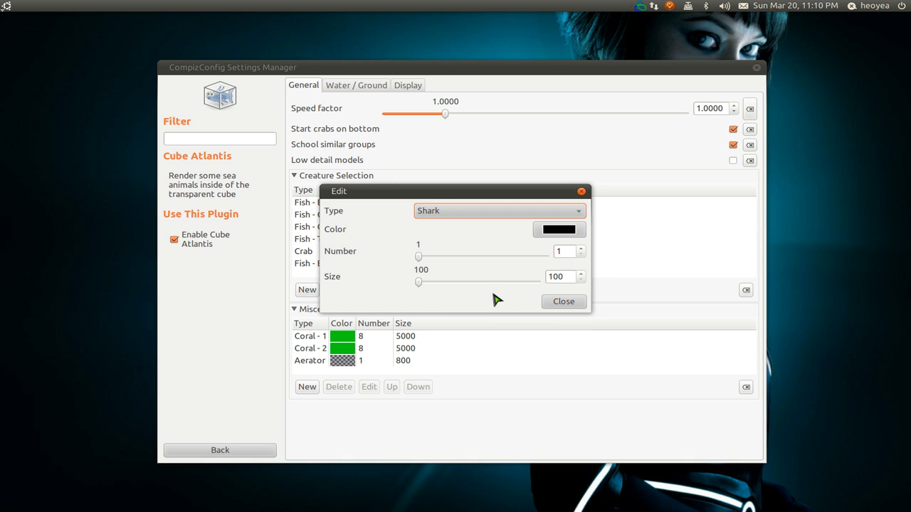
pyautogui.click(580, 247)
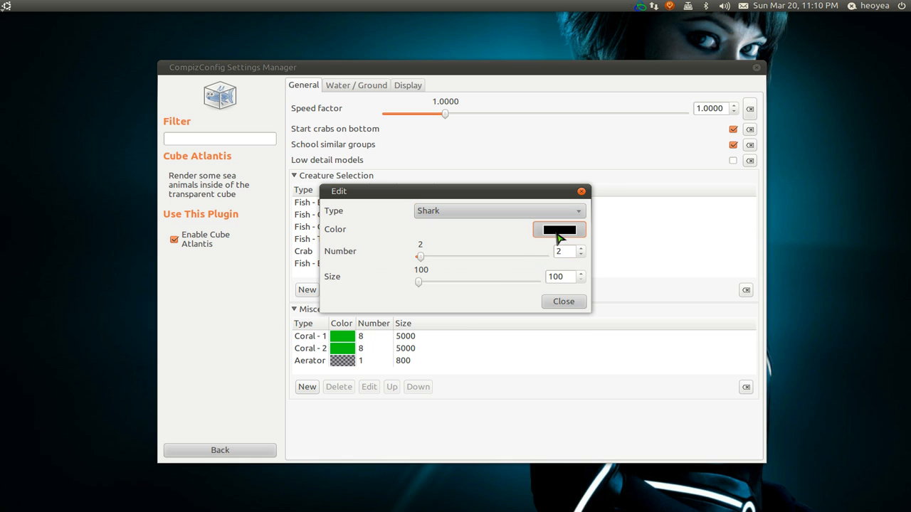
pyautogui.click(560, 229)
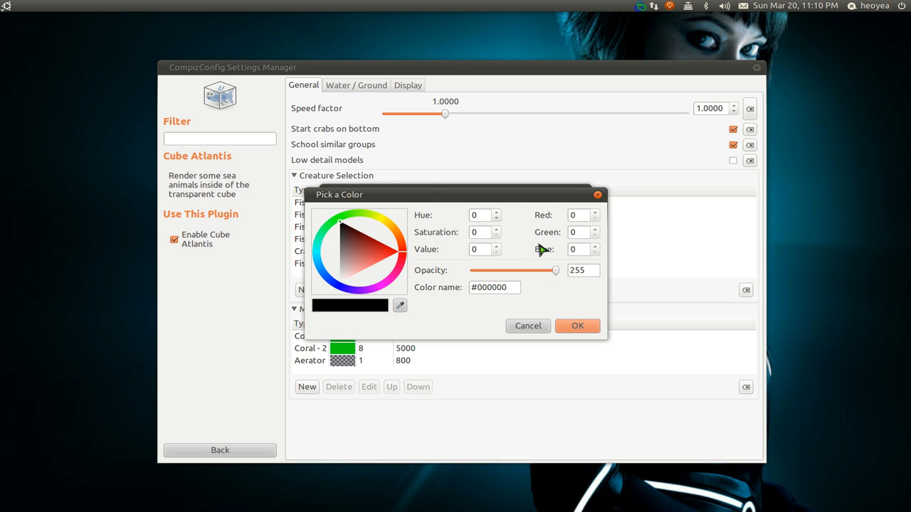
pyautogui.moveTo(379, 290)
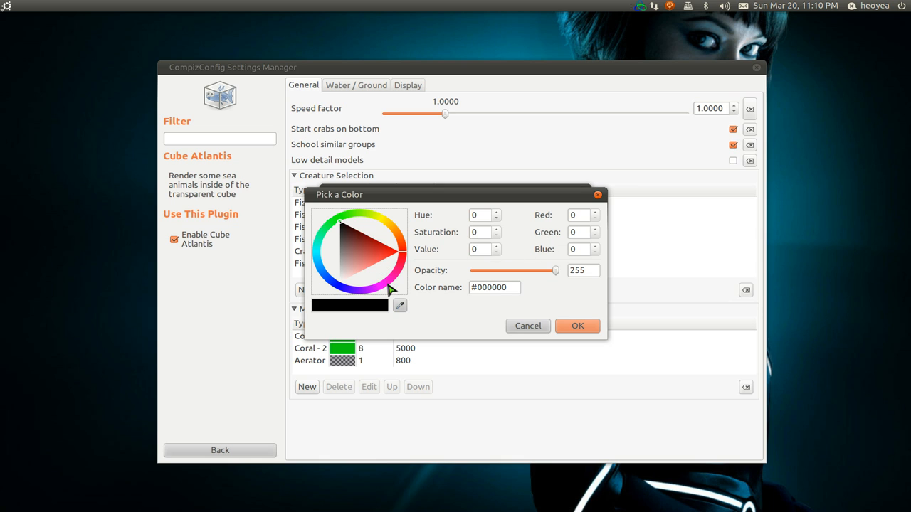
pyautogui.click(375, 261)
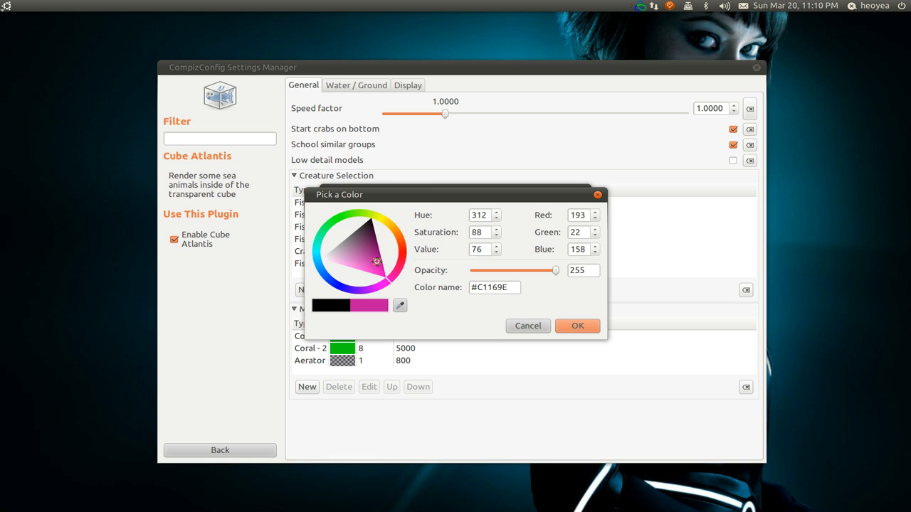
pyautogui.click(577, 326)
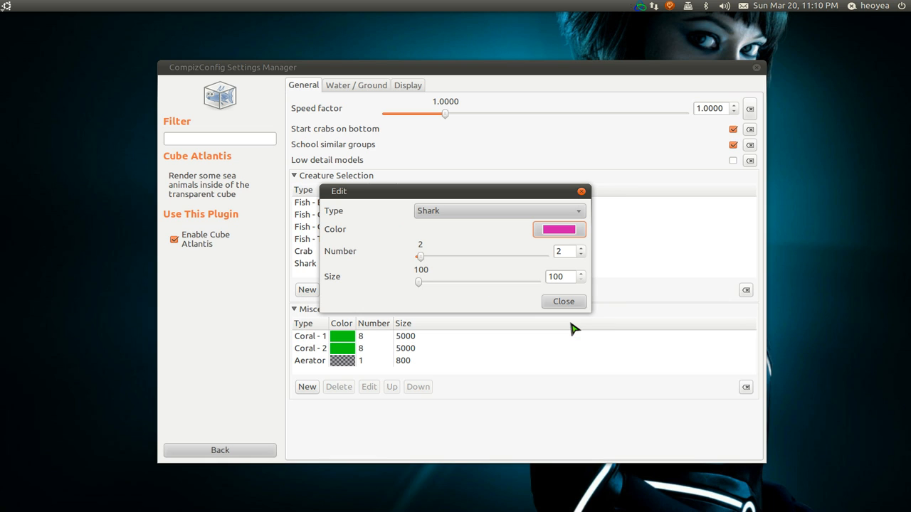
pyautogui.moveTo(581, 281)
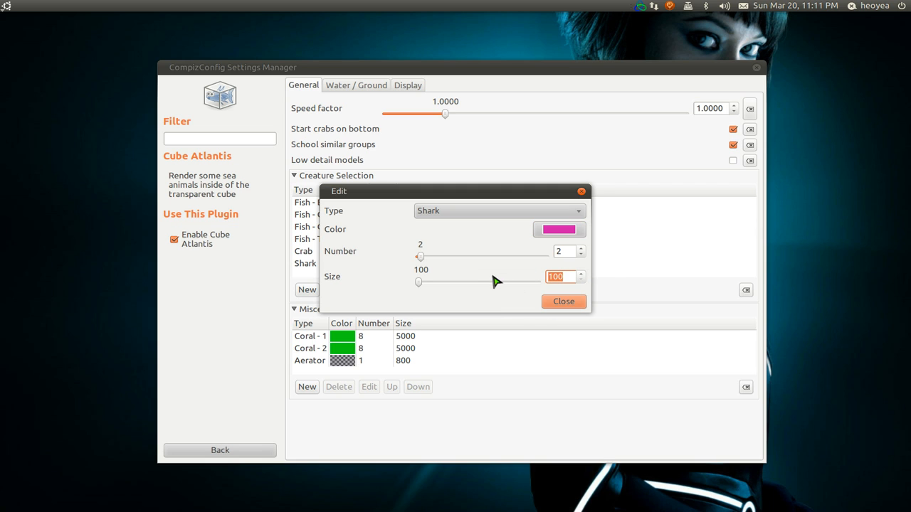
pyautogui.moveTo(470, 332)
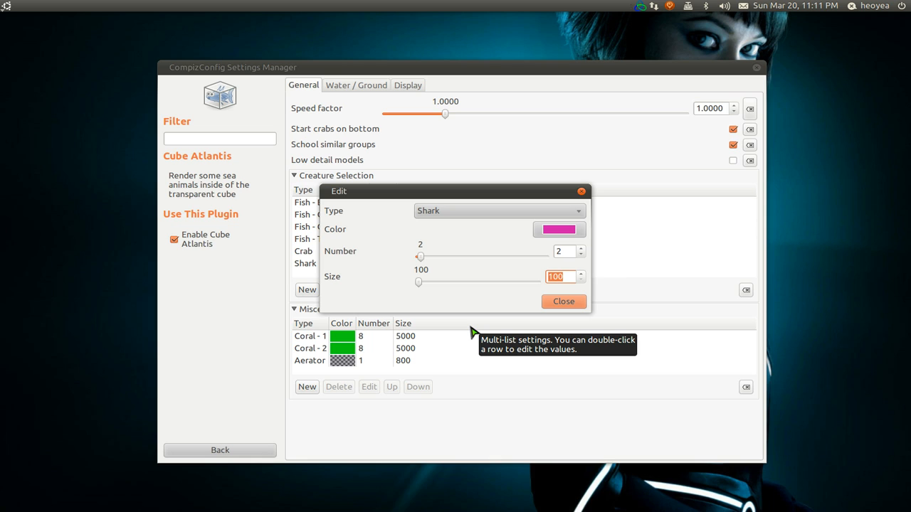
# - Set the magenta Shark entry's size to 5000 and close the Edit dialog
pyautogui.write('5000')
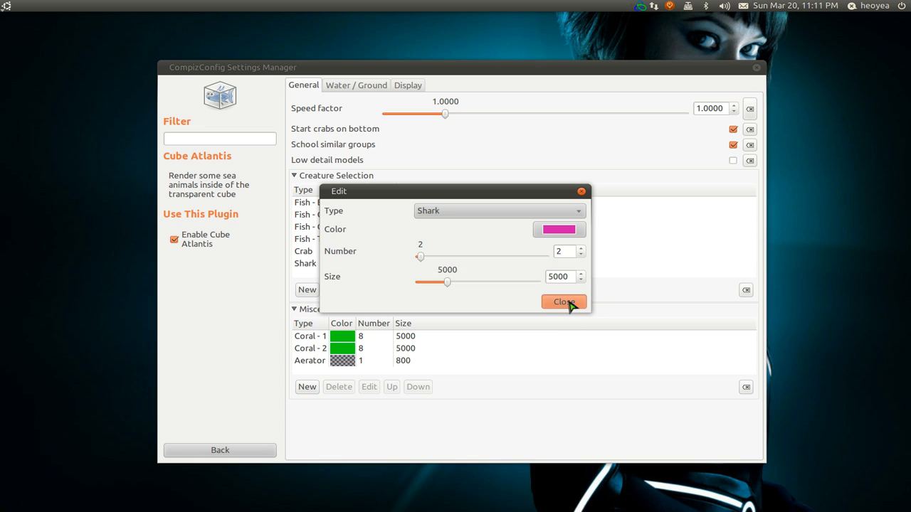
pyautogui.click(564, 302)
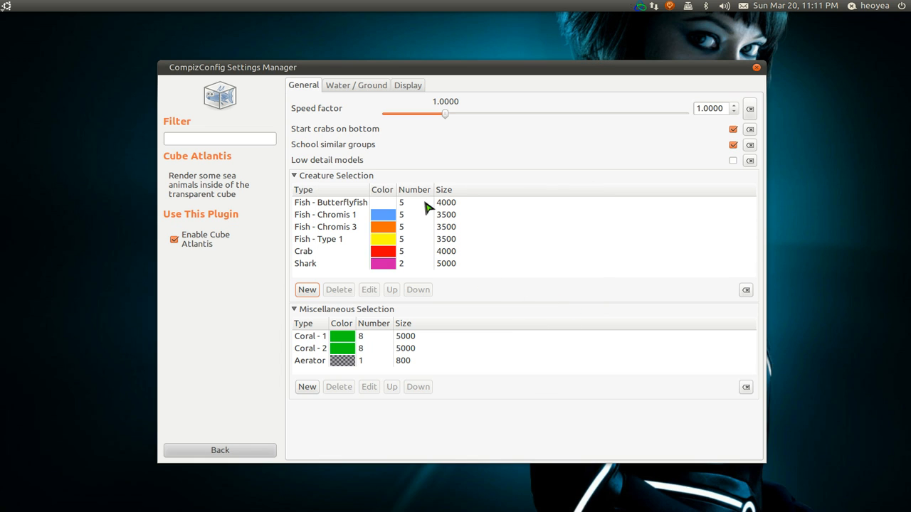
pyautogui.moveTo(560, 285)
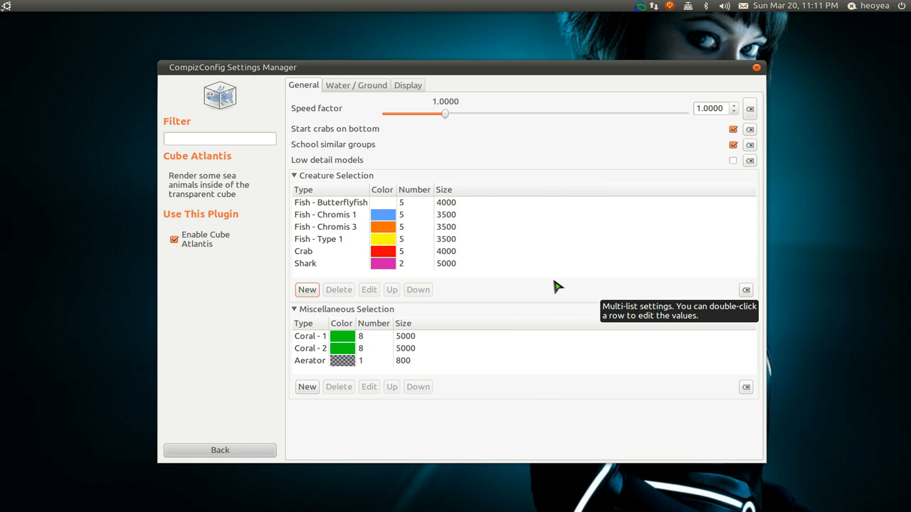
pyautogui.moveTo(539, 276)
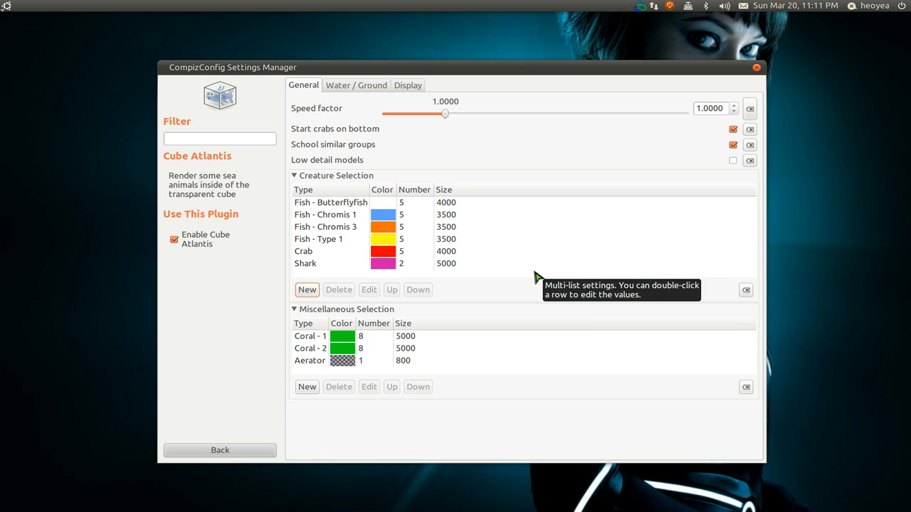
pyautogui.moveTo(386, 193)
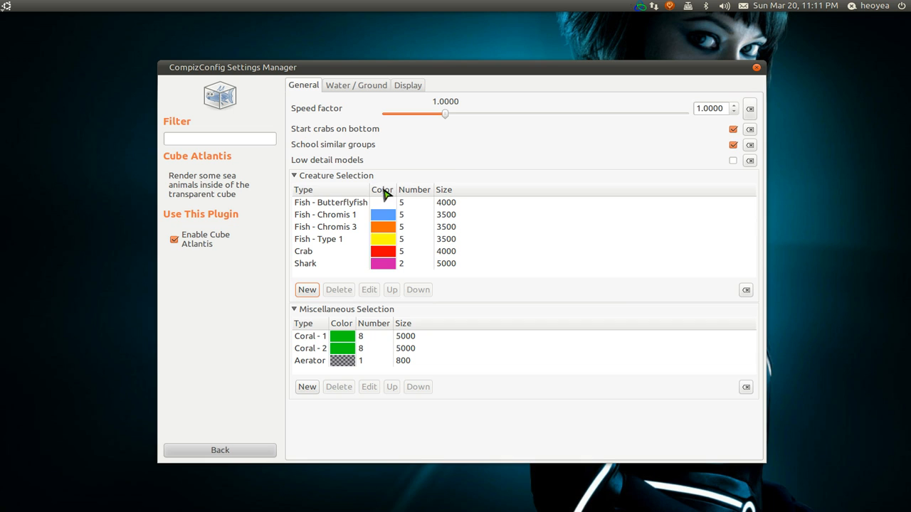
pyautogui.moveTo(356, 92)
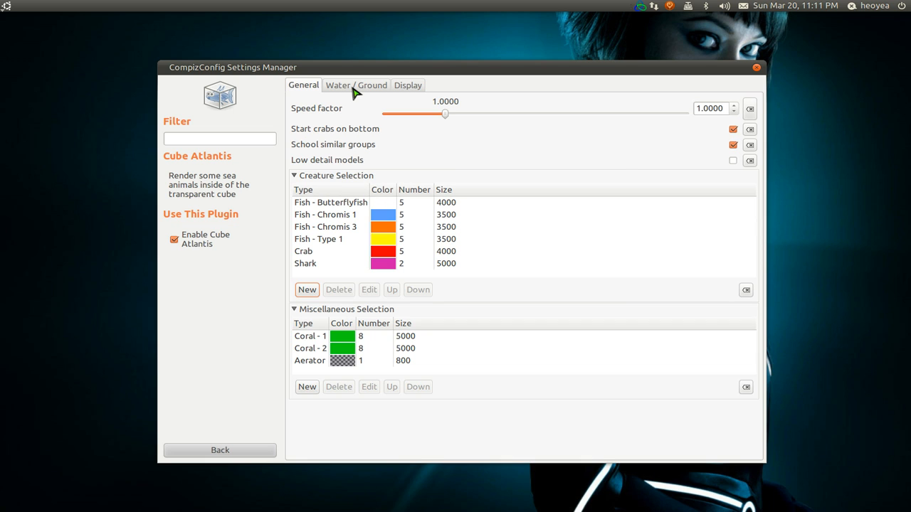
# - Browse the Cube Atlantis Water / Ground tab, expand Waves, then view the Display tab
pyautogui.click(356, 85)
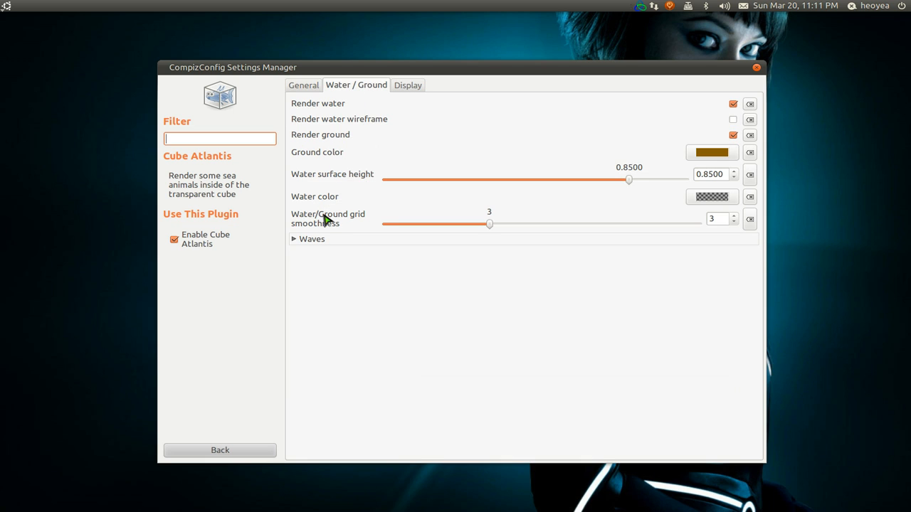
pyautogui.moveTo(303, 248)
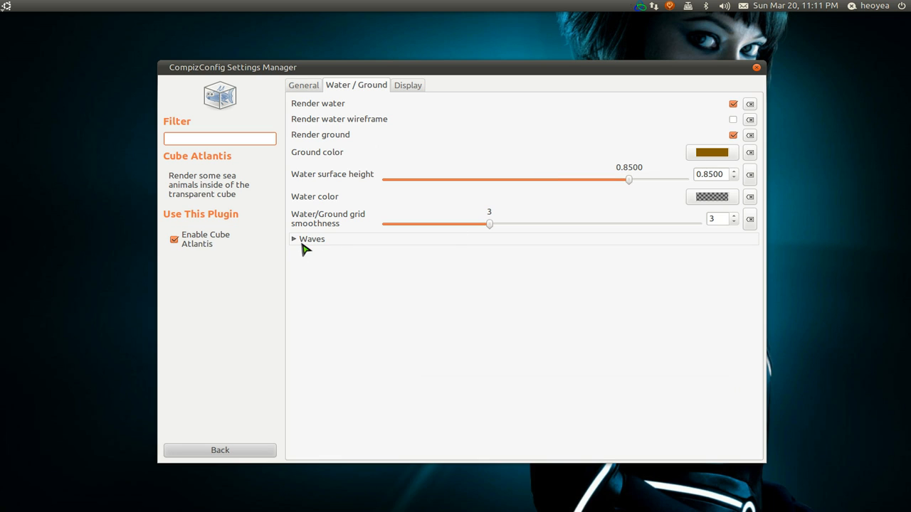
pyautogui.click(294, 238)
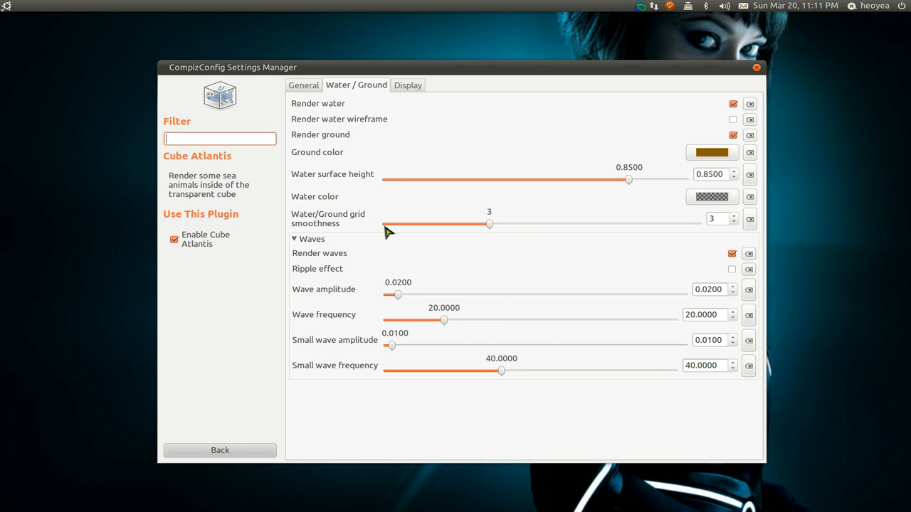
pyautogui.click(407, 84)
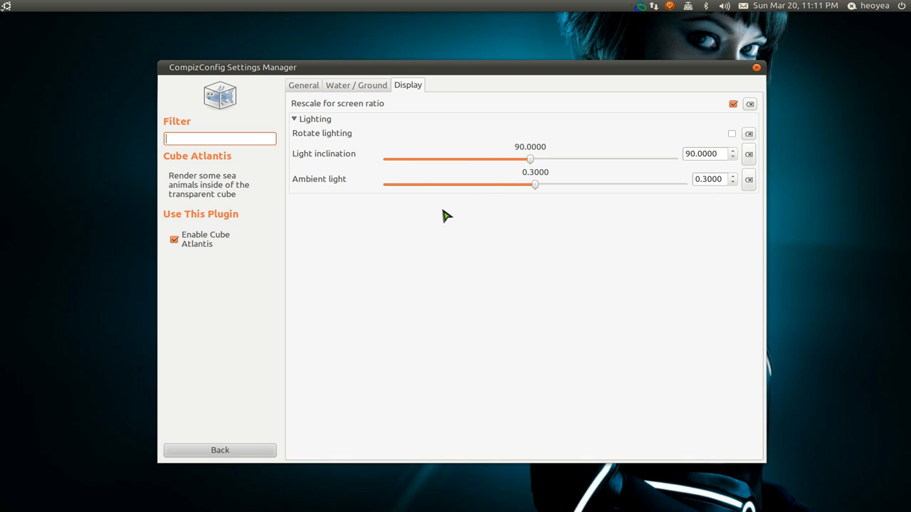
pyautogui.moveTo(233, 452)
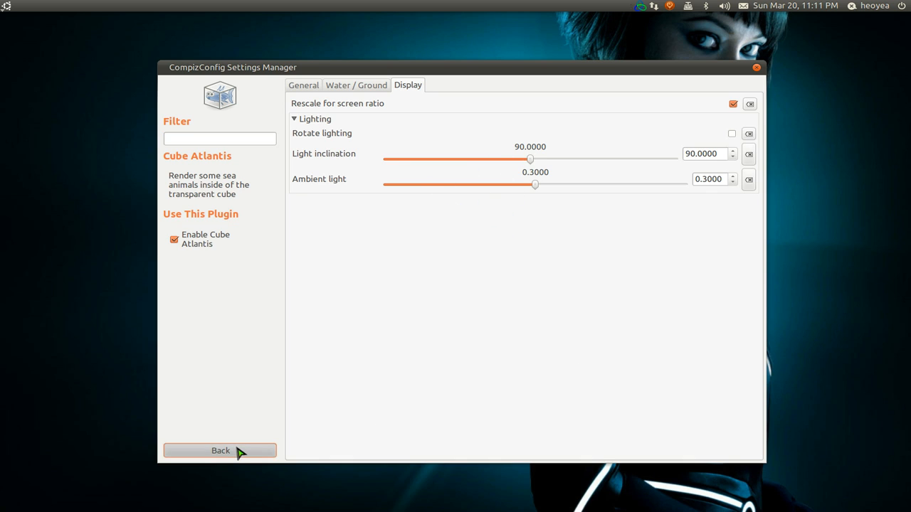
# - Go back from Cube Atlantis to the full plugin list
pyautogui.click(220, 450)
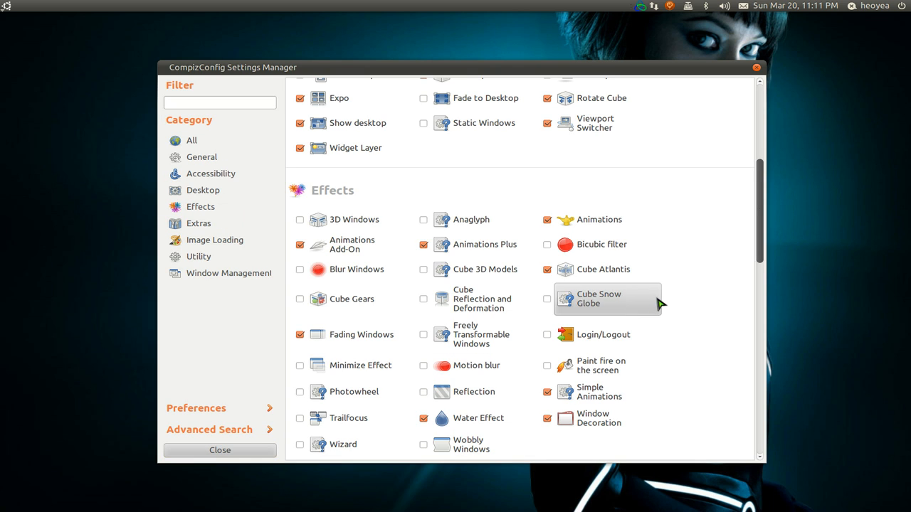
pyautogui.moveTo(705, 273)
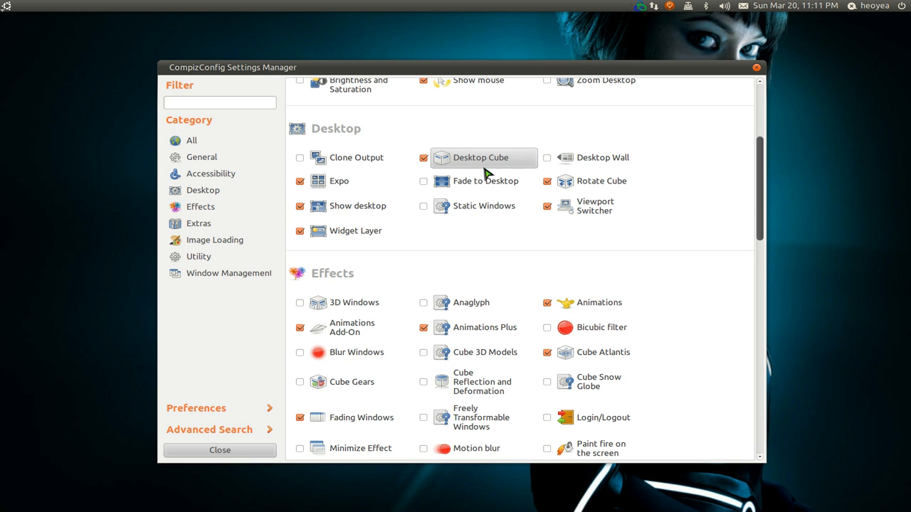
# - Lower Desktop Cube's Opacity During Rotation from 100 to about 49.35
pyautogui.click(482, 157)
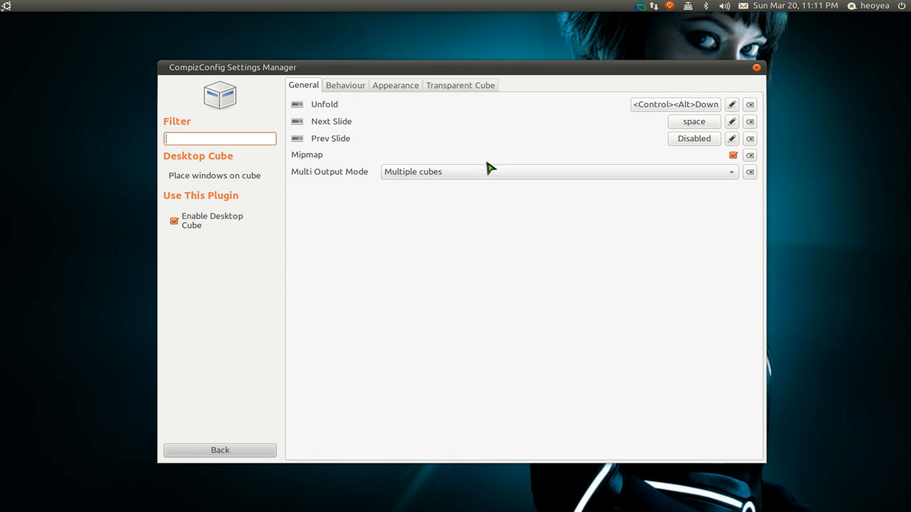
pyautogui.moveTo(477, 91)
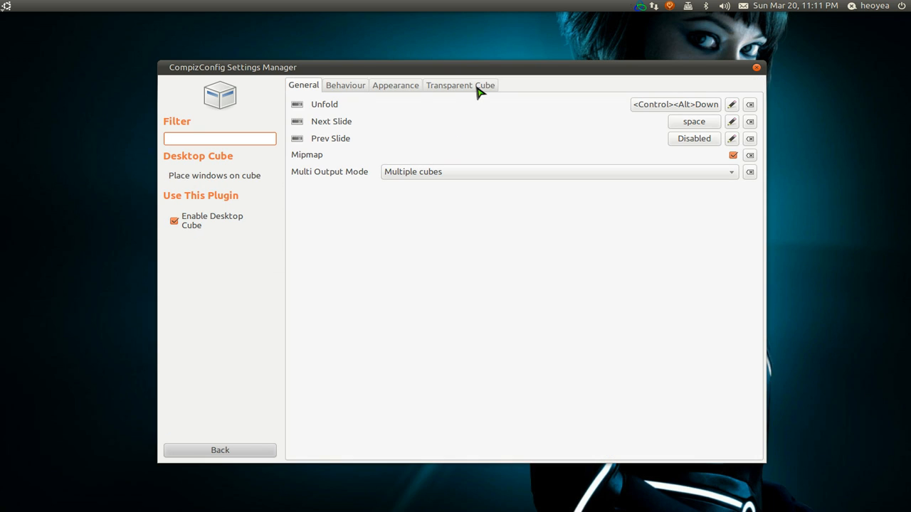
pyautogui.click(460, 85)
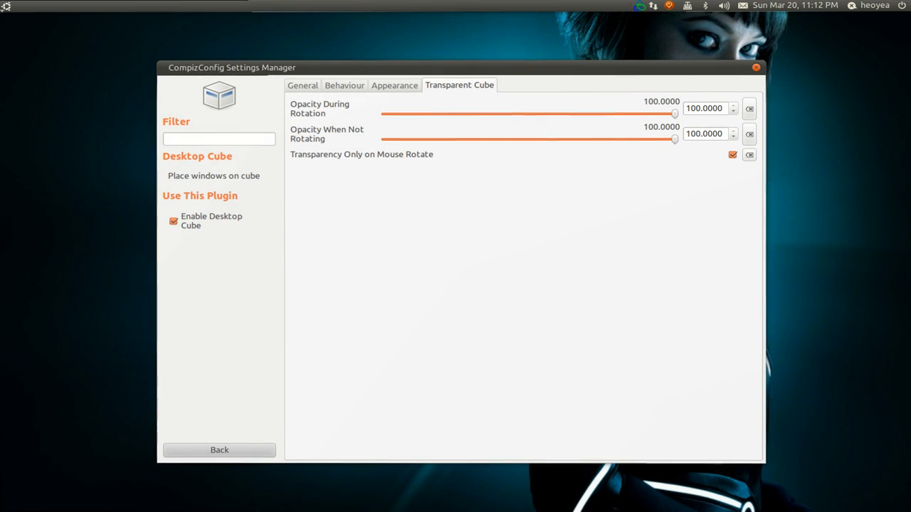
pyautogui.moveTo(677, 117)
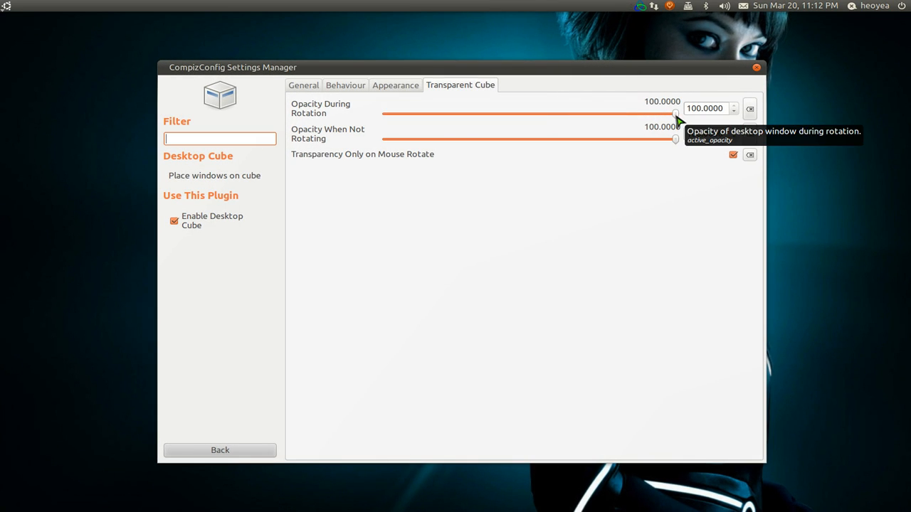
pyautogui.moveTo(675, 114); pyautogui.dragTo(528, 114)
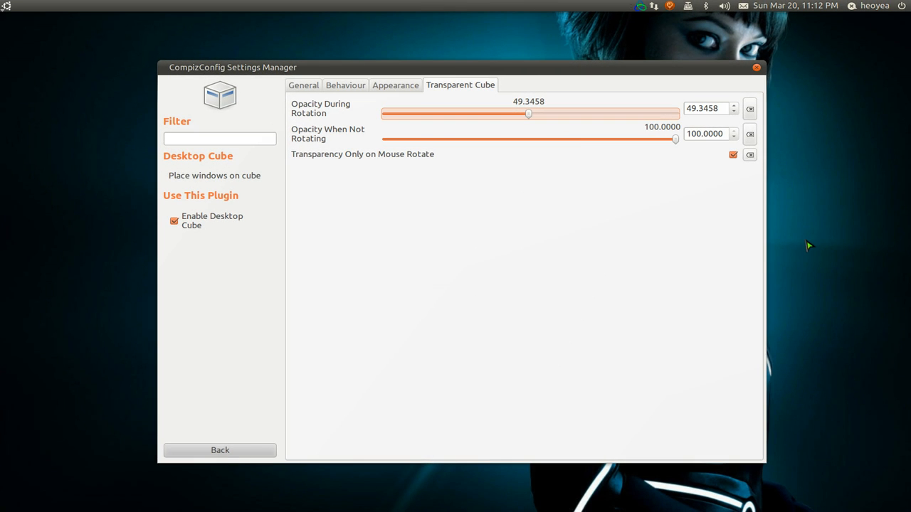
pyautogui.moveTo(810, 294)
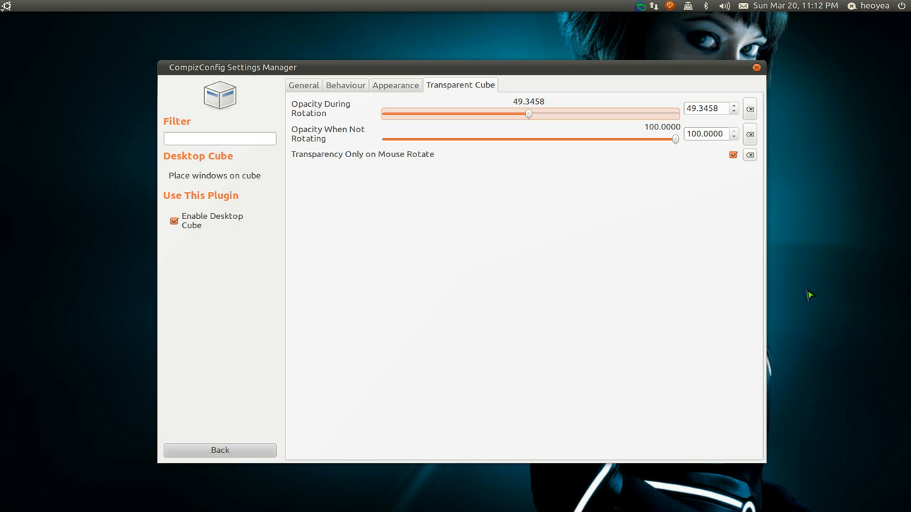
pyautogui.moveTo(587, 251)
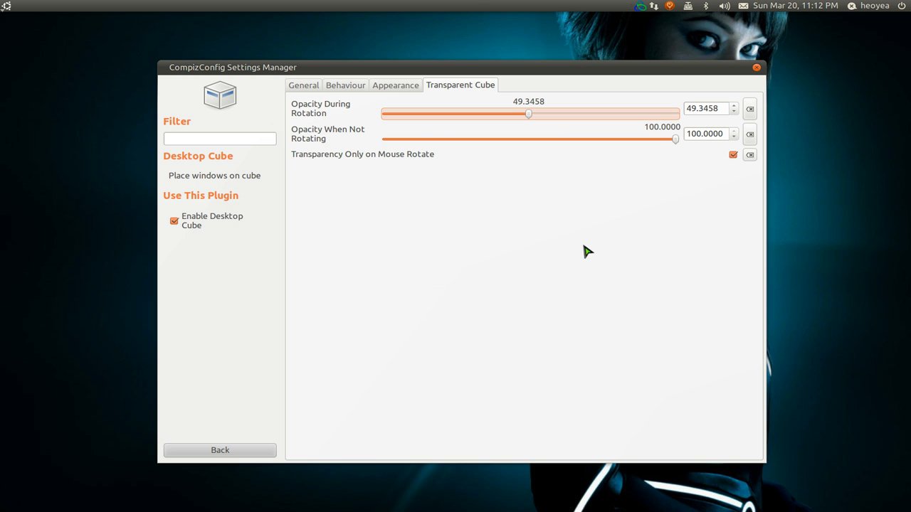
pyautogui.moveTo(878, 337)
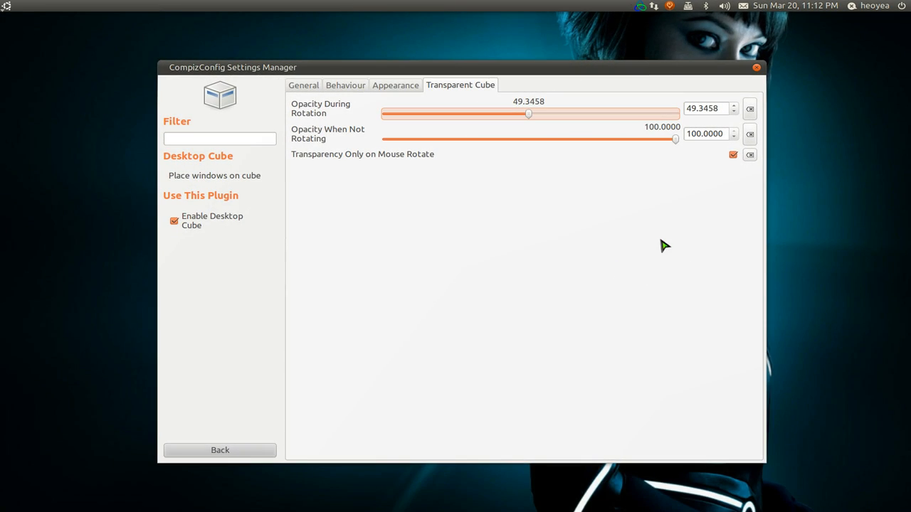
pyautogui.moveTo(481, 174)
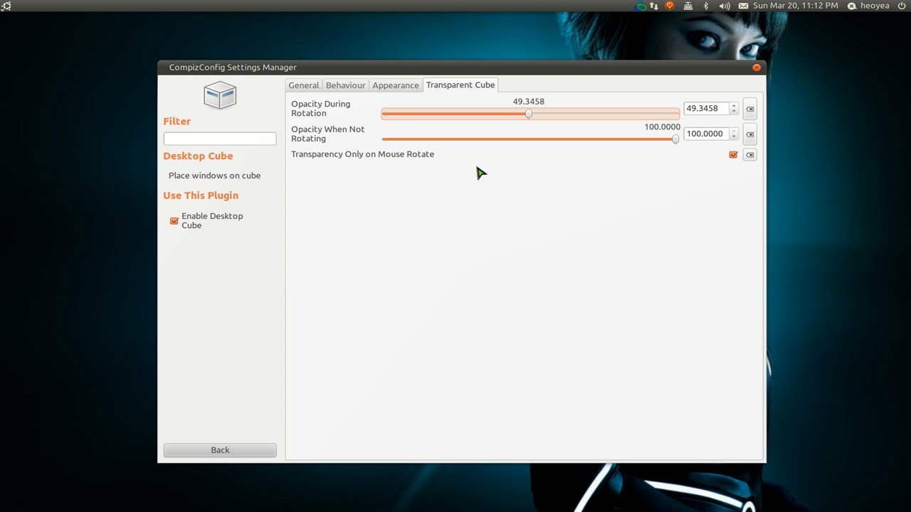
pyautogui.moveTo(345, 156)
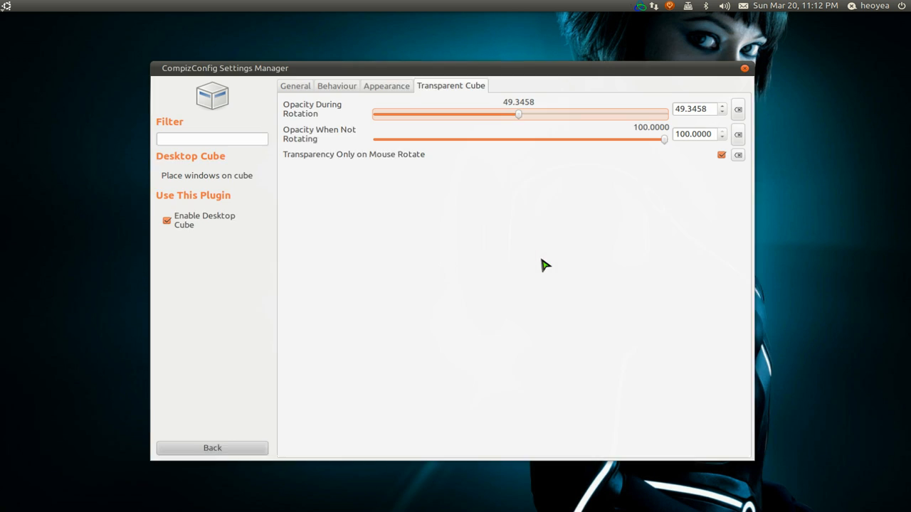
pyautogui.moveTo(676, 144)
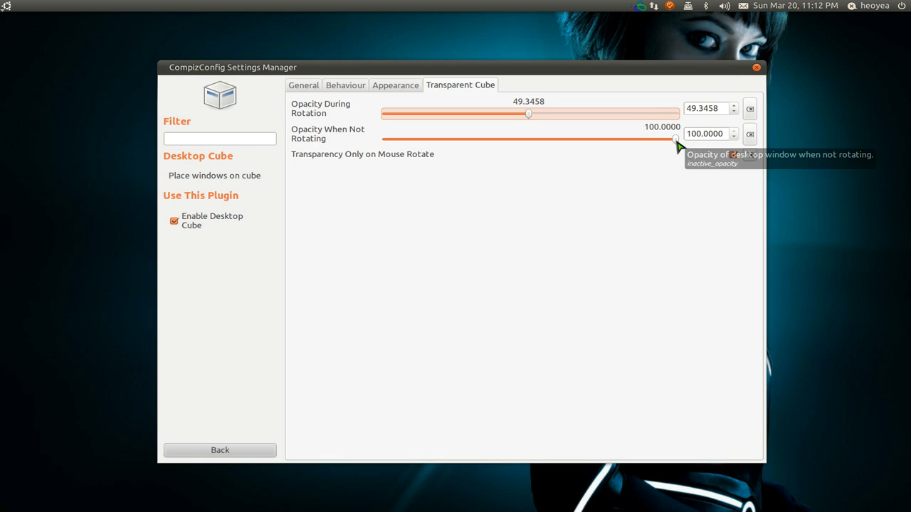
pyautogui.moveTo(675, 140); pyautogui.dragTo(538, 139)
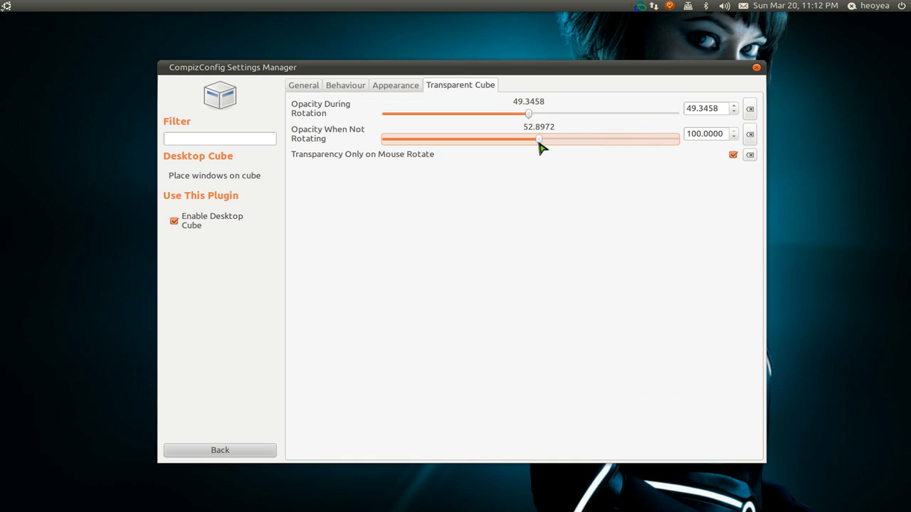
pyautogui.moveTo(539, 140); pyautogui.dragTo(529, 140)
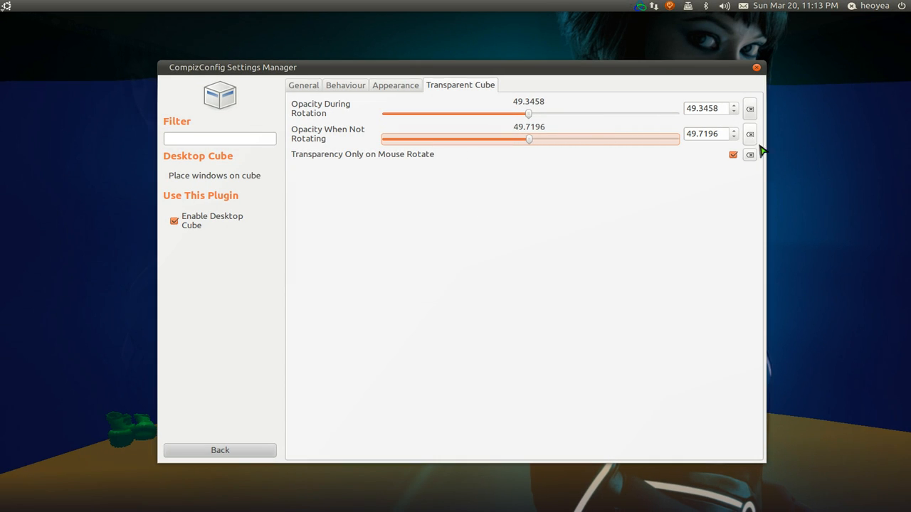
pyautogui.moveTo(754, 139)
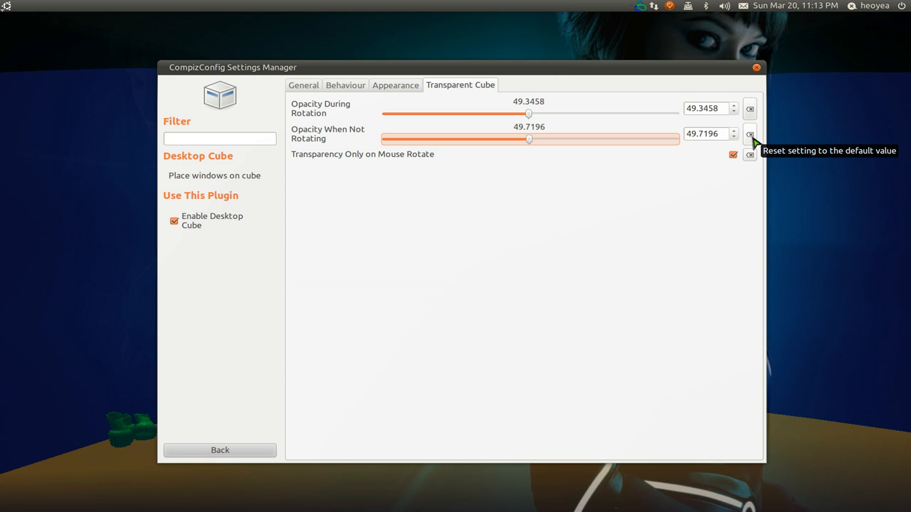
pyautogui.click(749, 134)
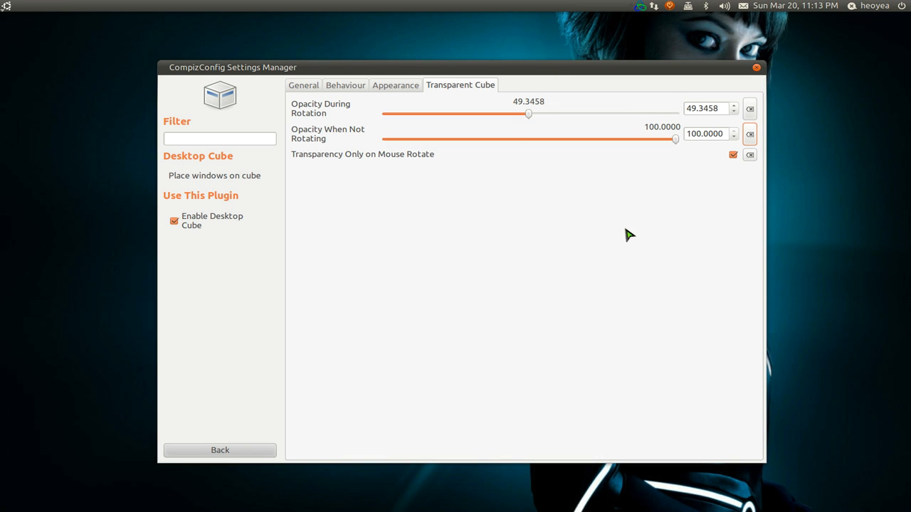
pyautogui.moveTo(555, 218)
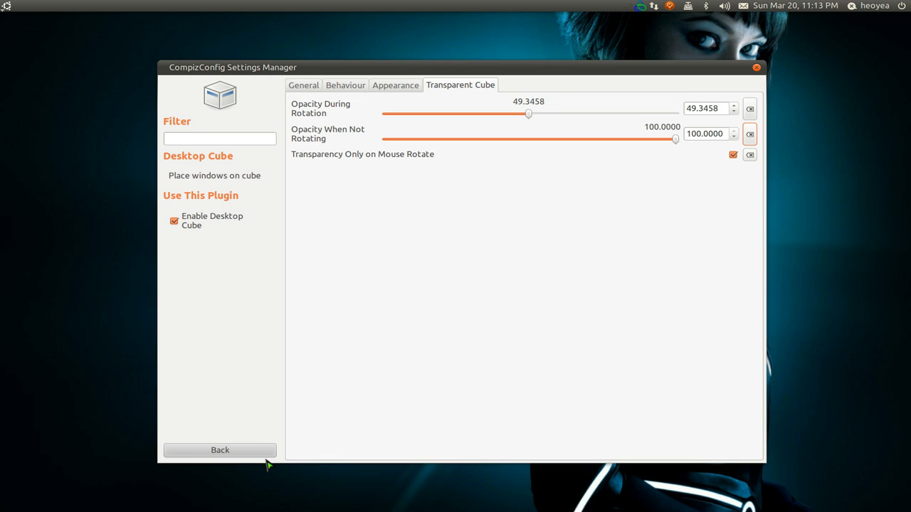
pyautogui.moveTo(221, 456)
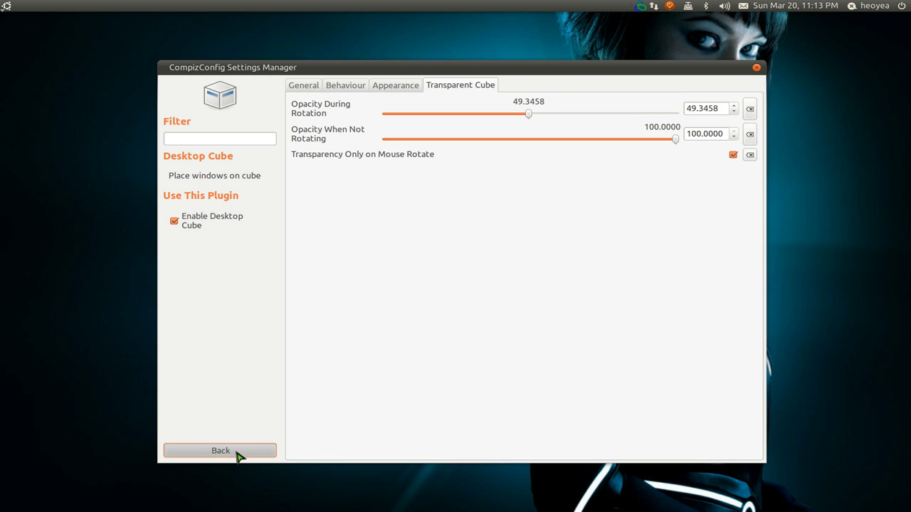
# - In General Options, raise Horizontal Virtual Size from 3 to 4
pyautogui.click(220, 451)
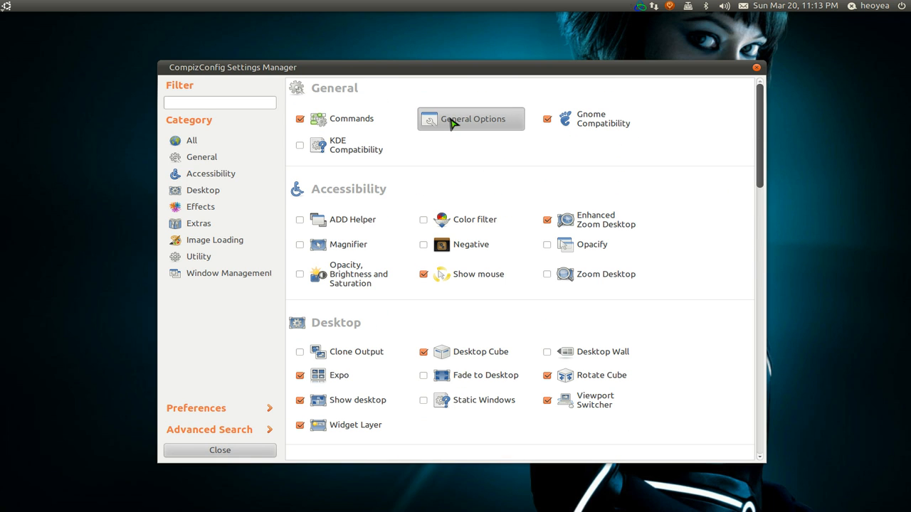
pyautogui.click(471, 119)
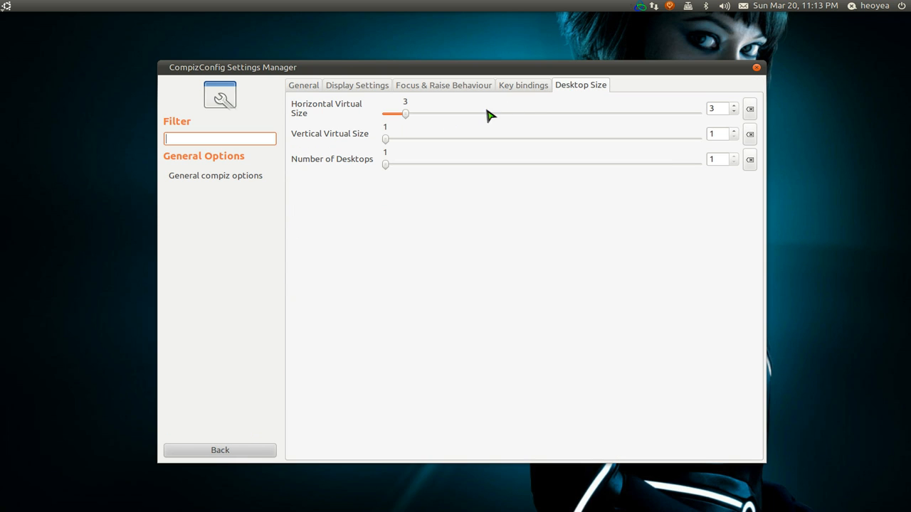
pyautogui.moveTo(736, 110)
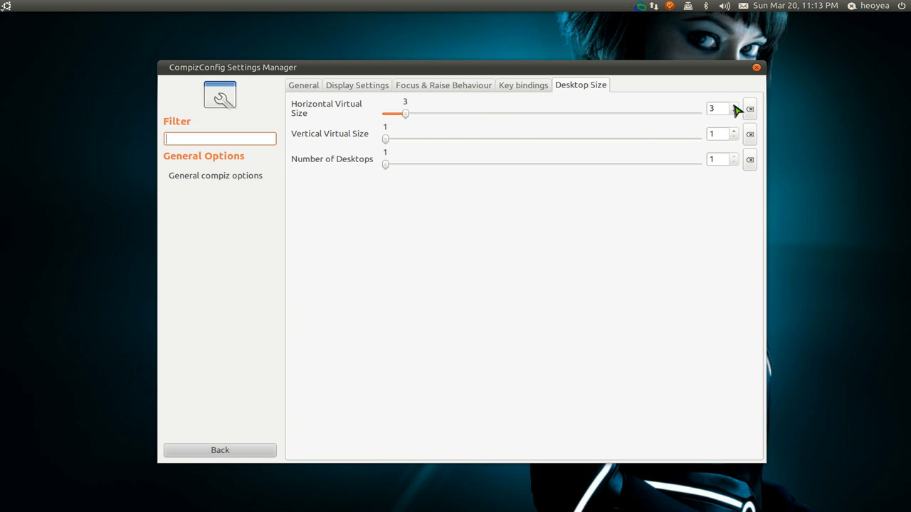
pyautogui.click(734, 106)
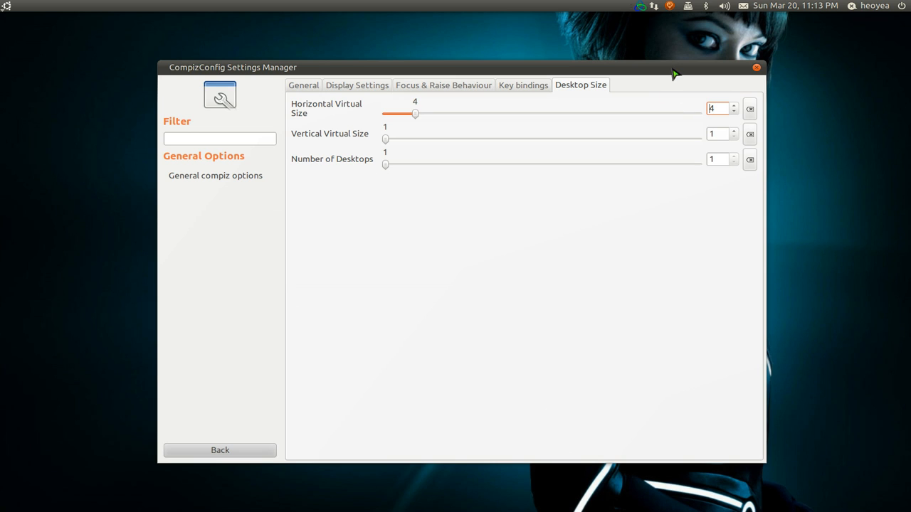
pyautogui.moveTo(498, 133)
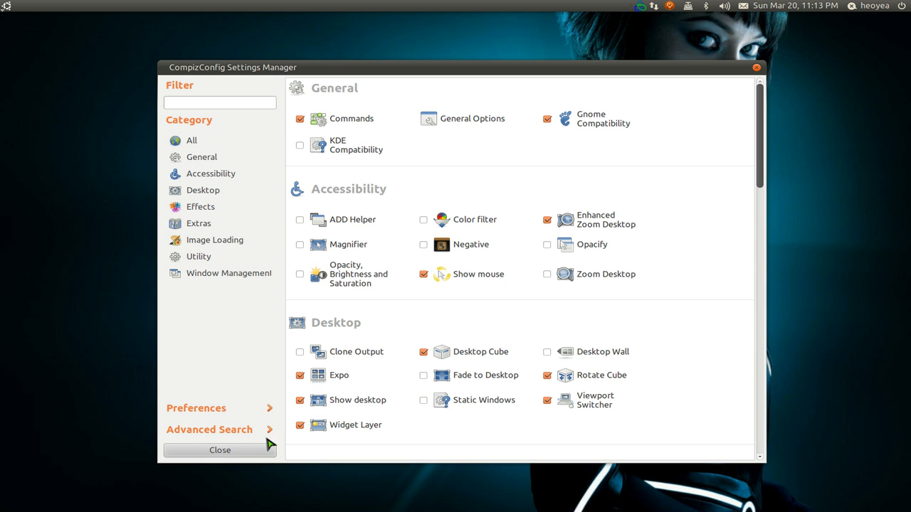
pyautogui.moveTo(545, 313)
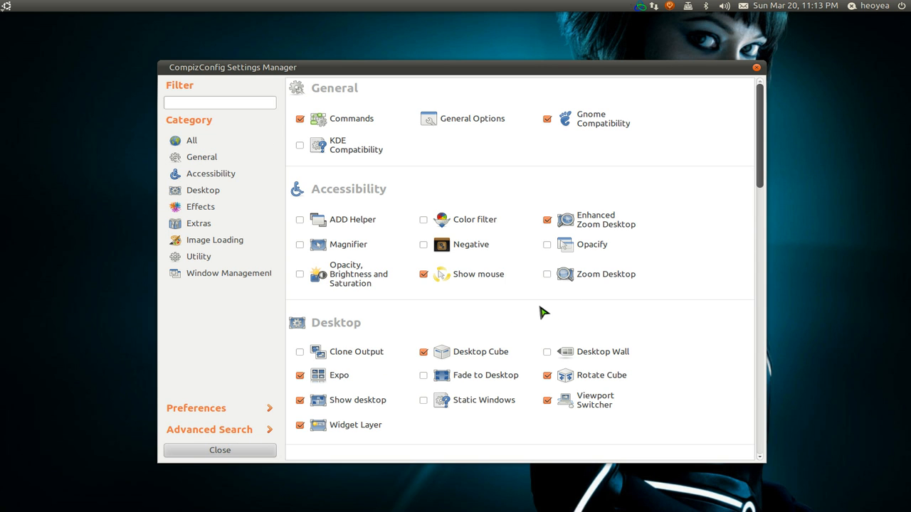
pyautogui.moveTo(539, 313)
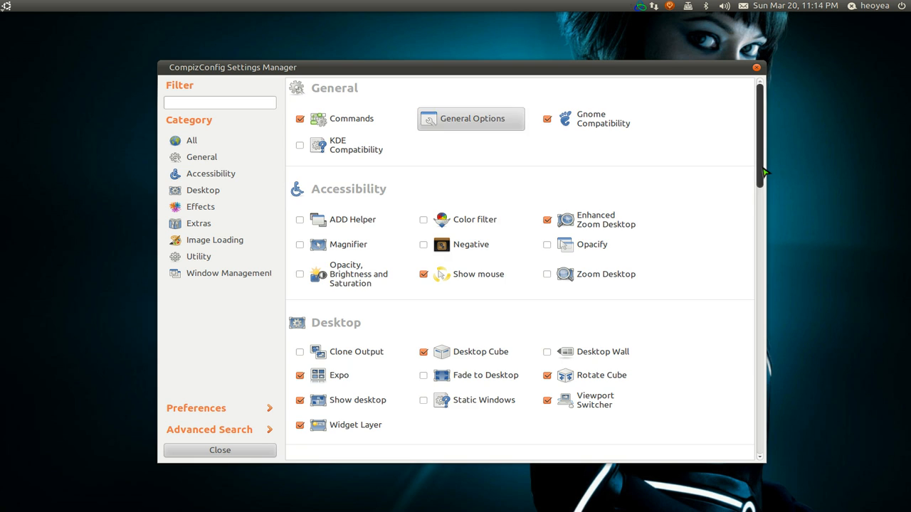
# - Lower Desktop Cube's Opacity When Not Rotating to about 47.85
pyautogui.scroll(-3)
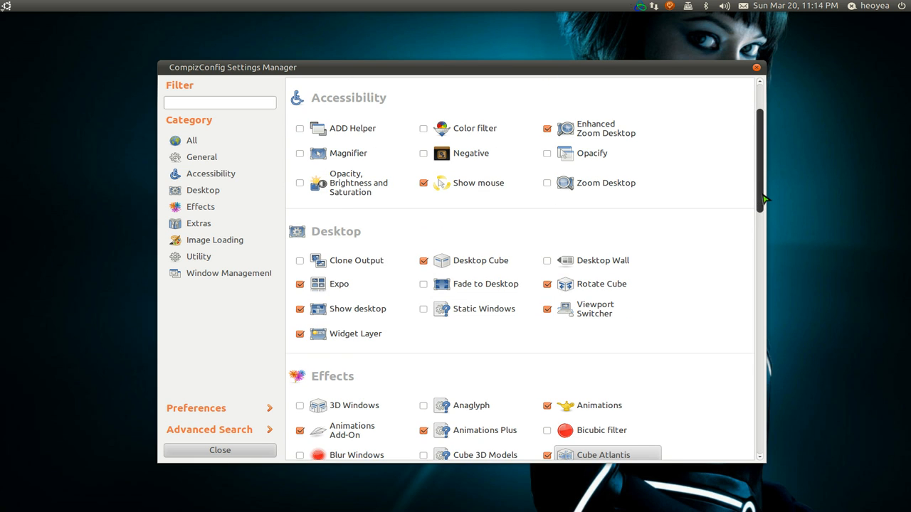
pyautogui.scroll(-3)
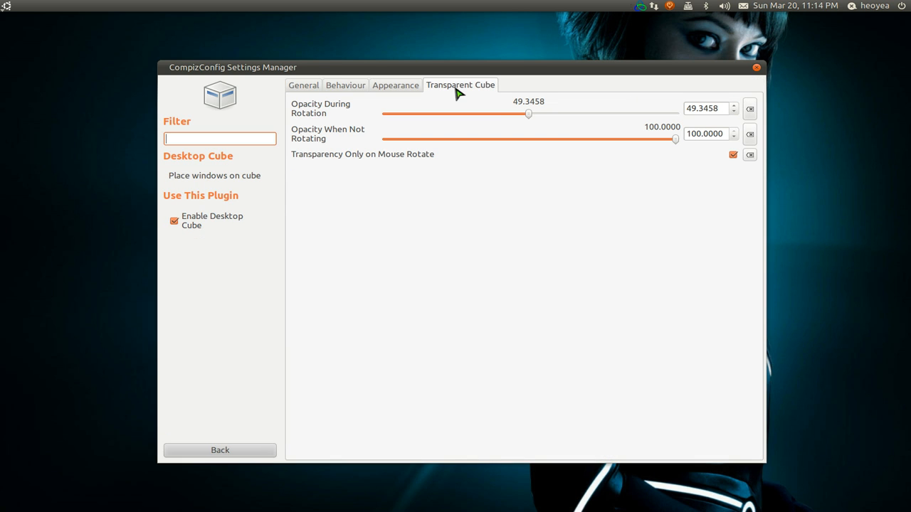
pyautogui.moveTo(675, 140); pyautogui.dragTo(523, 140)
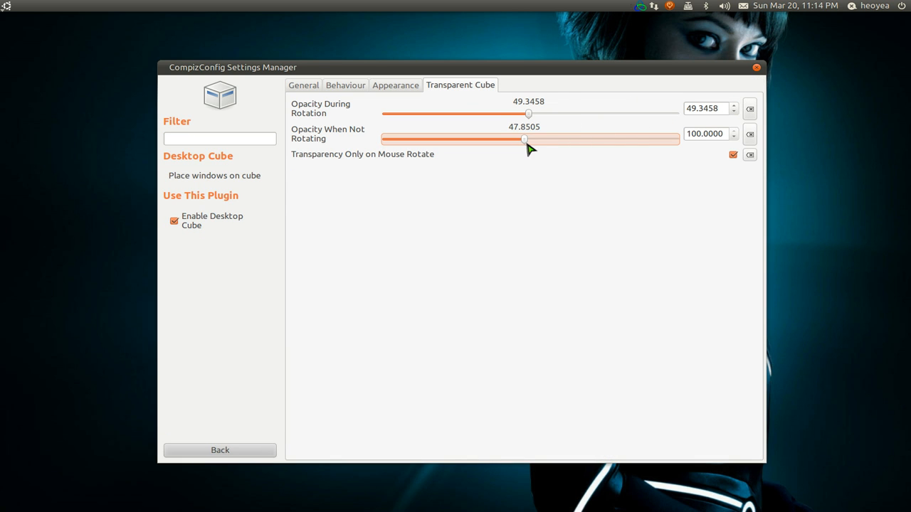